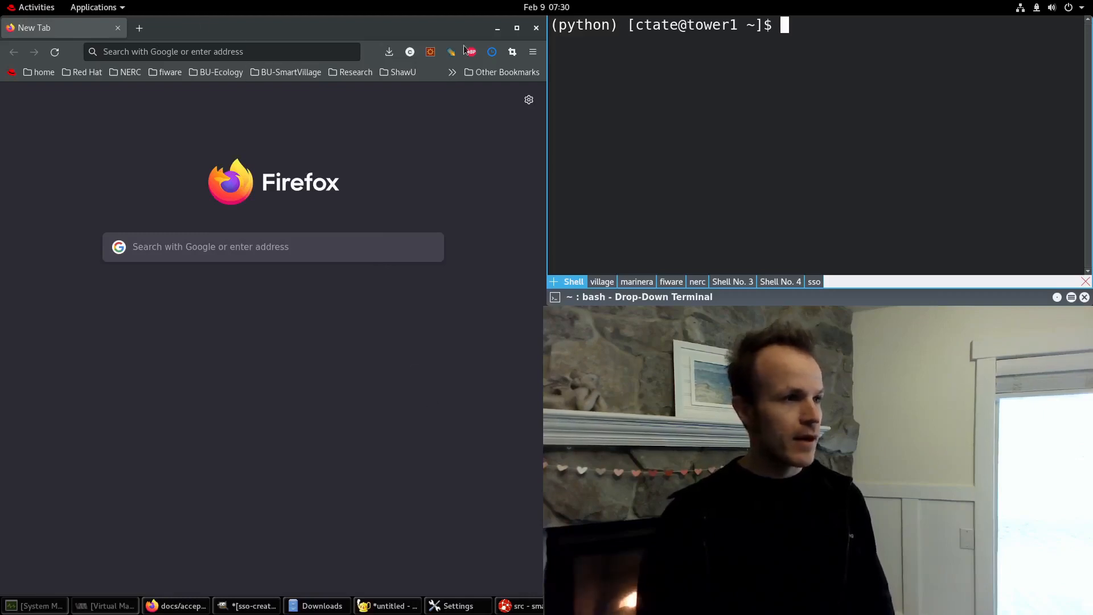
Step: Open the OpenShift console at console-openshift-console.apps-crc.testing and show Networking > Routes
text(cr)
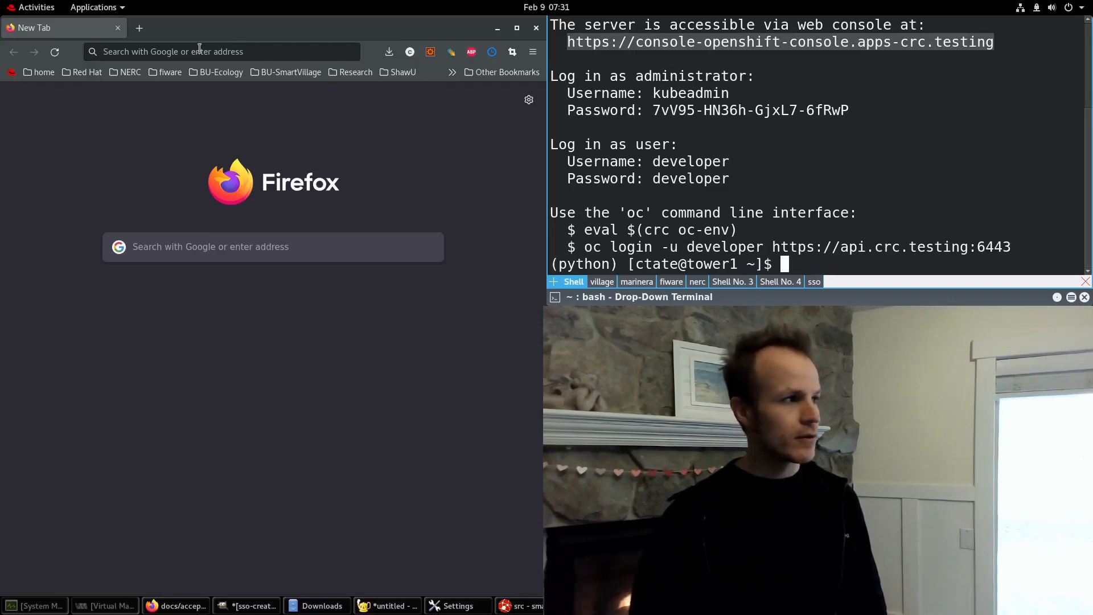
text(https://console-openshift-console.apps-crc.testing/da)
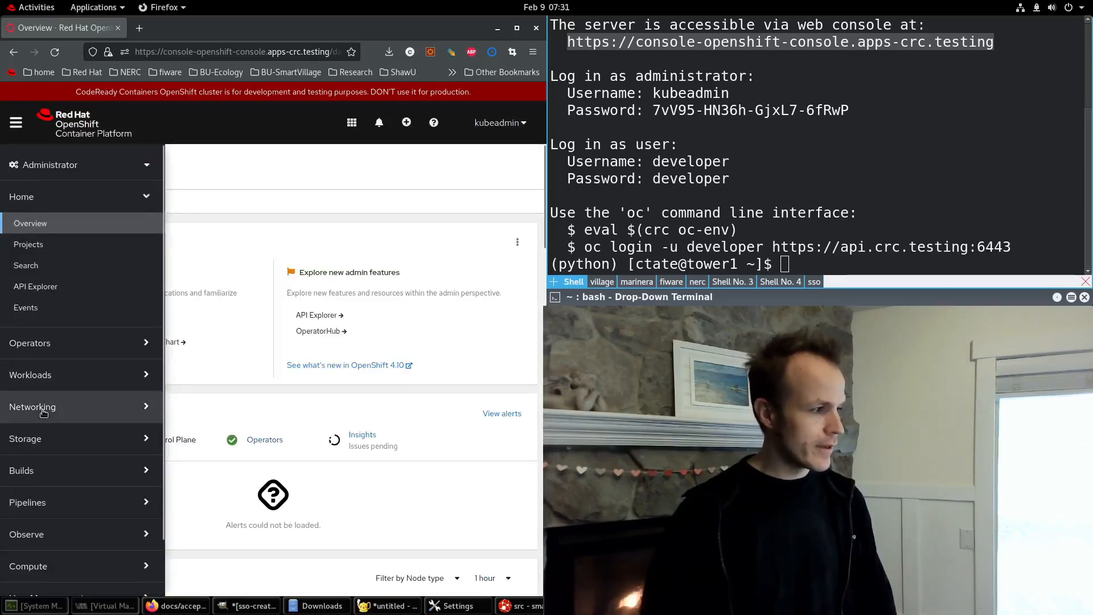
click(32, 406)
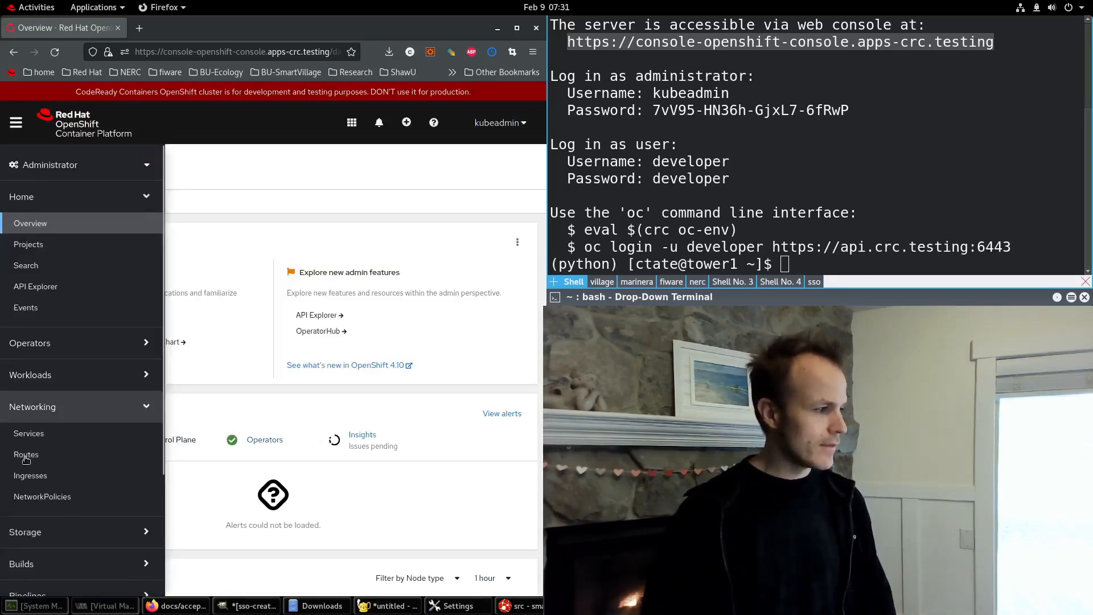
click(26, 454)
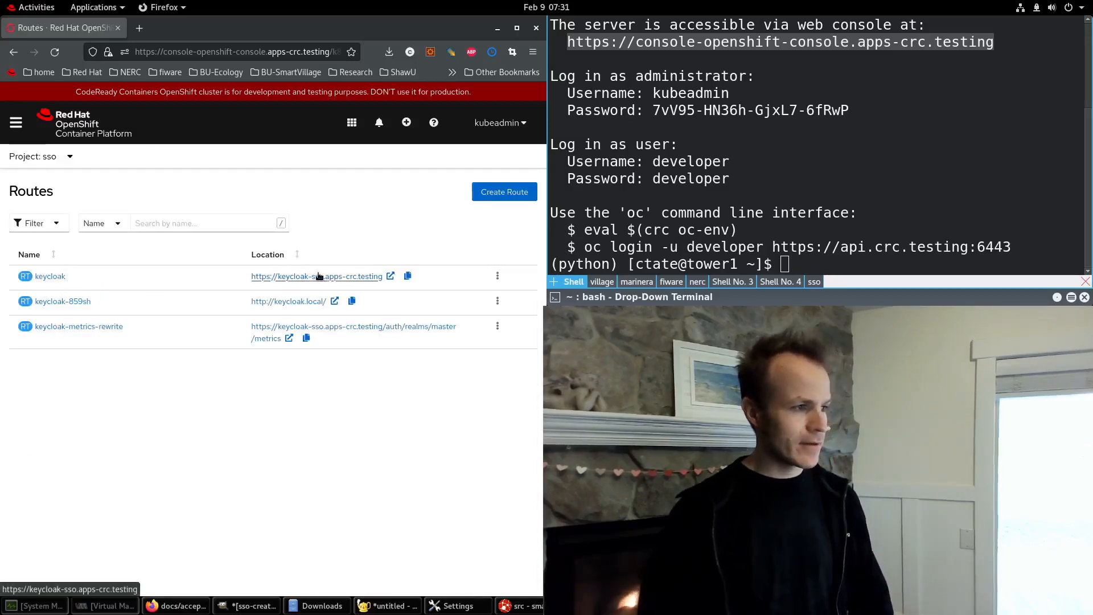
Step: Follow the keycloak route to the Administration Console and sign in as admin
click(317, 276)
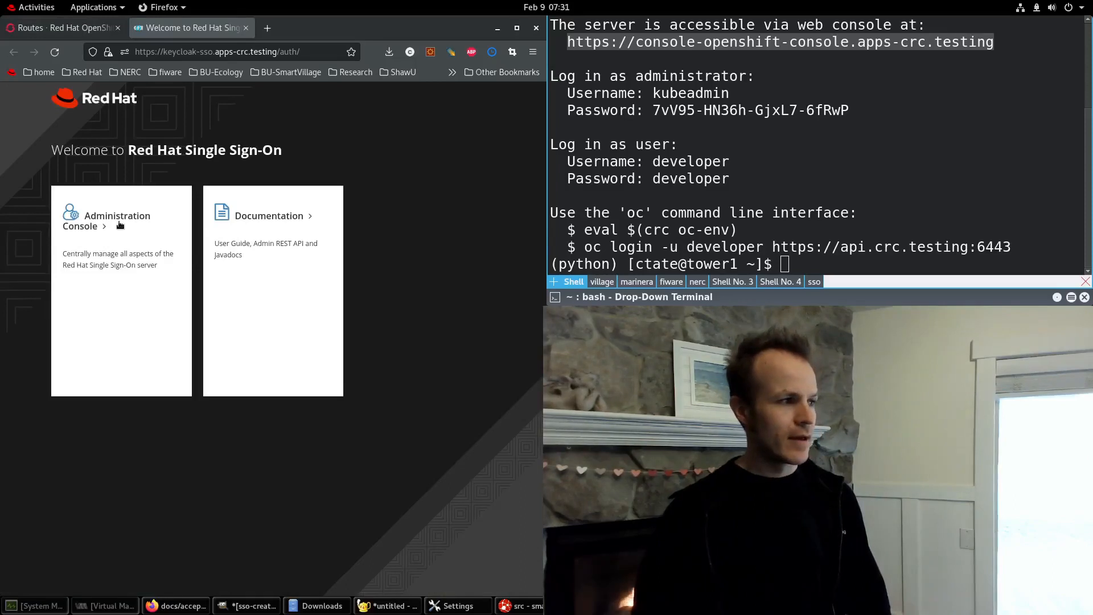
click(116, 220)
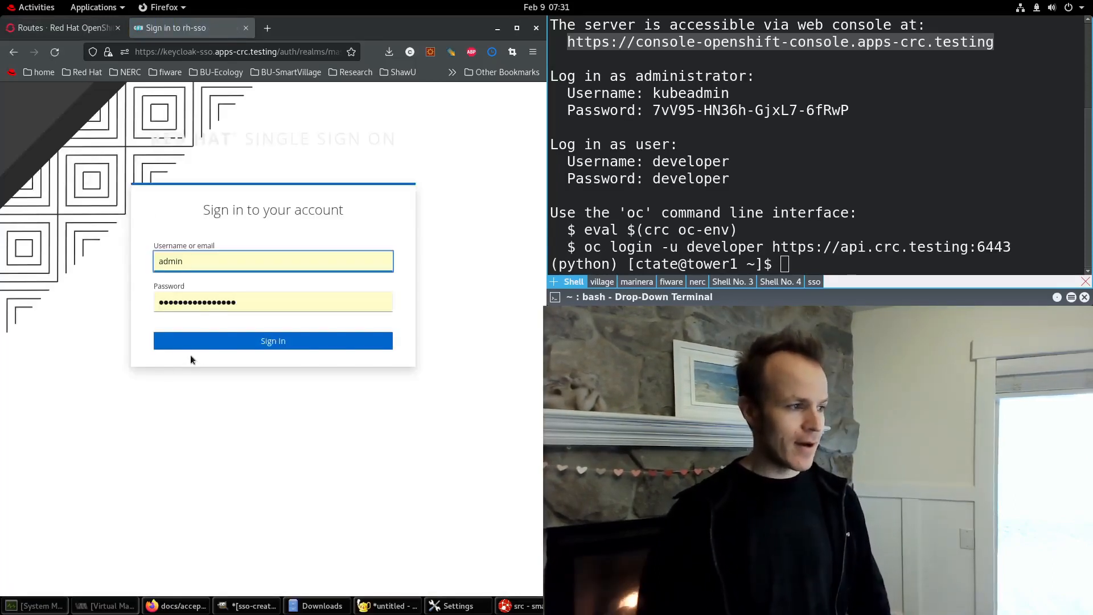
click(273, 341)
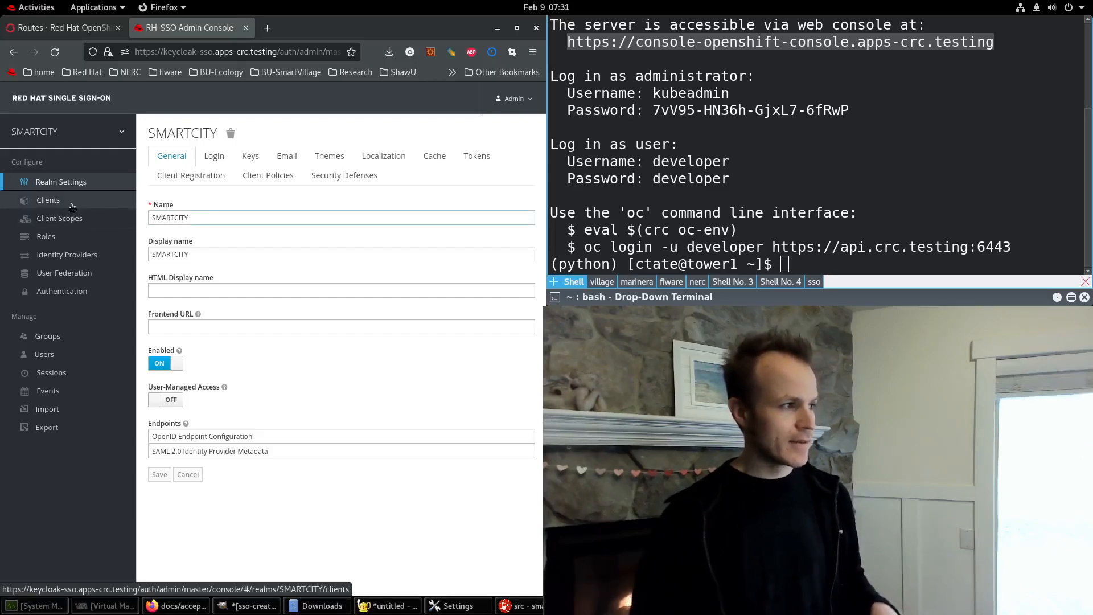
Step: Show the smartcity client's Credentials tab with its client secret
click(47, 200)
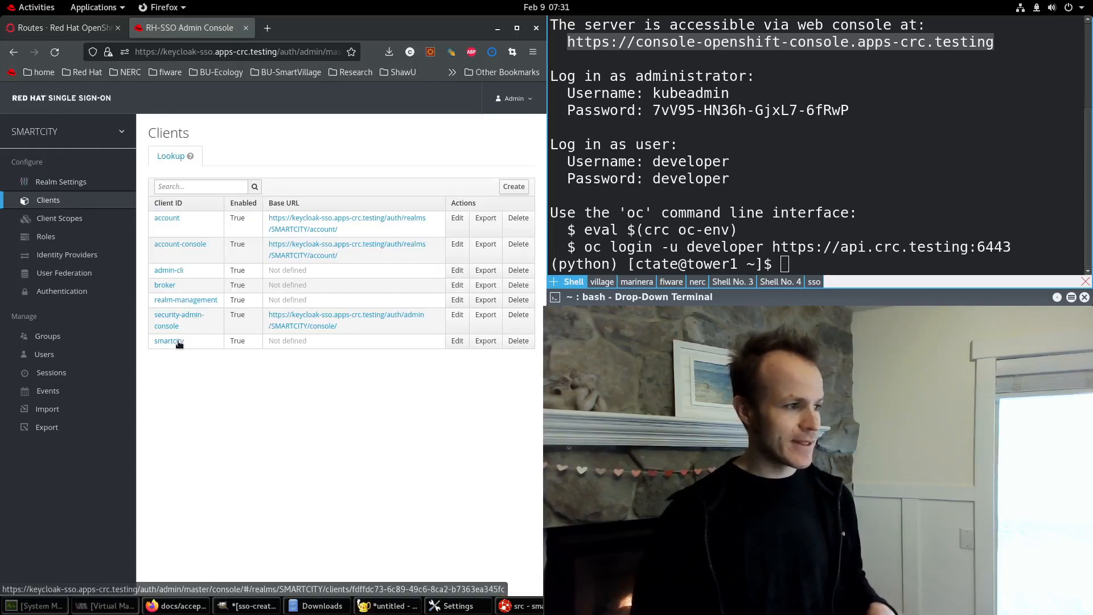
click(168, 340)
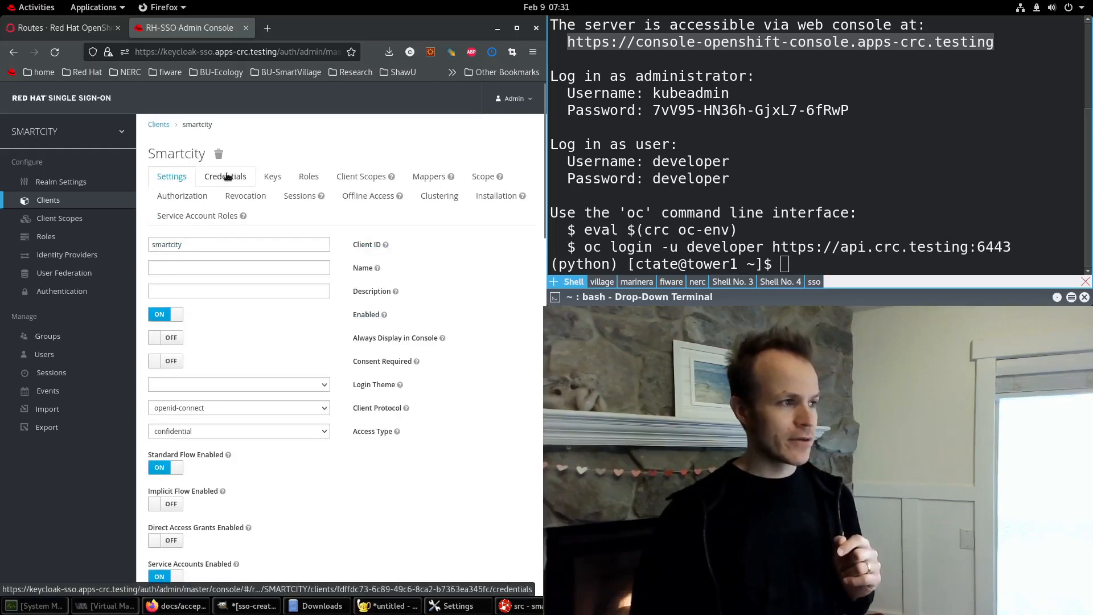
click(224, 176)
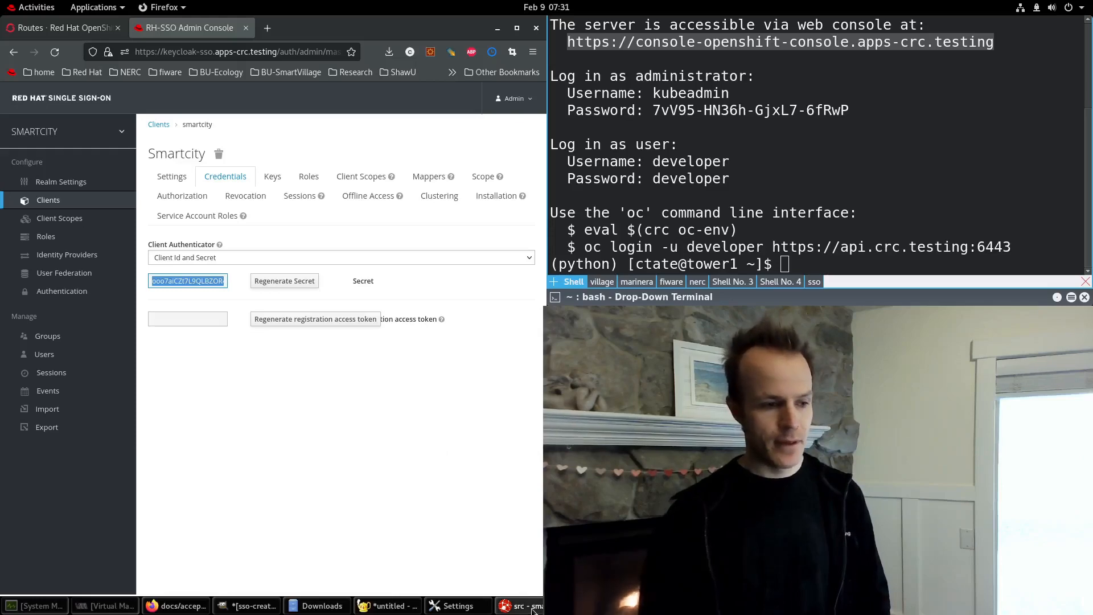
Step: Add 'frontchannelLogout: true' to keycloakclient.yaml and close every tab except smartbyar-smartvillage.yml
click(522, 606)
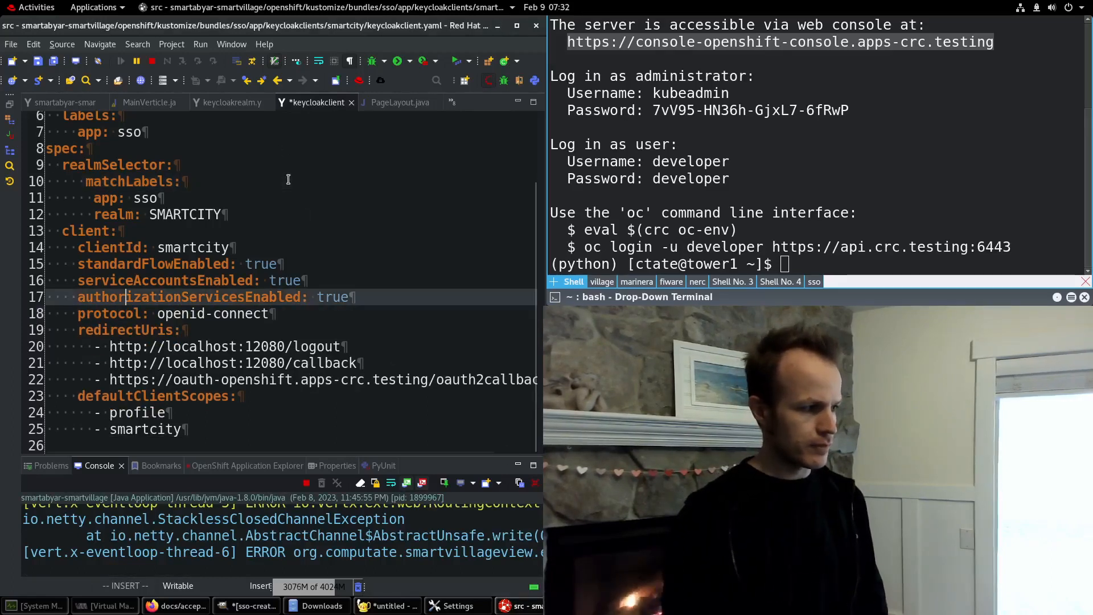
text(frontchannelLogout: true)
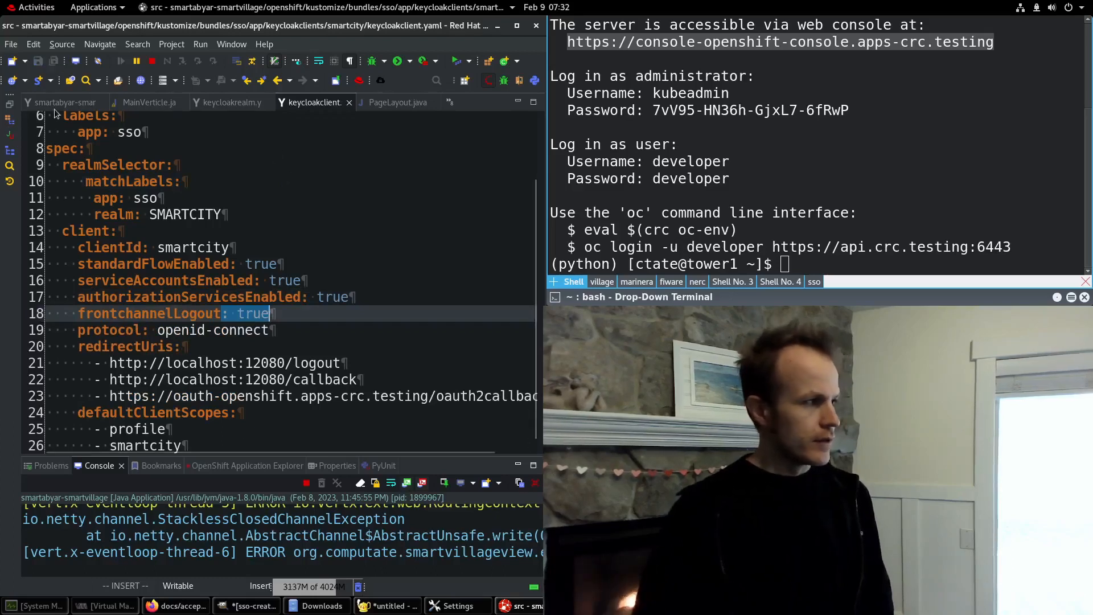
right_click(63, 102)
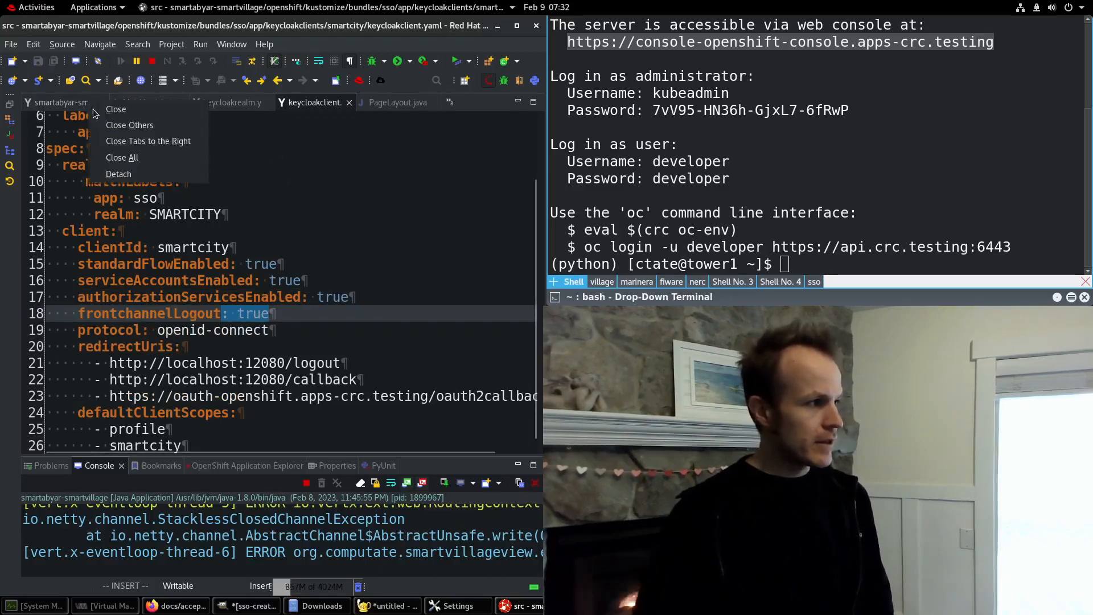
mouse_move(116, 110)
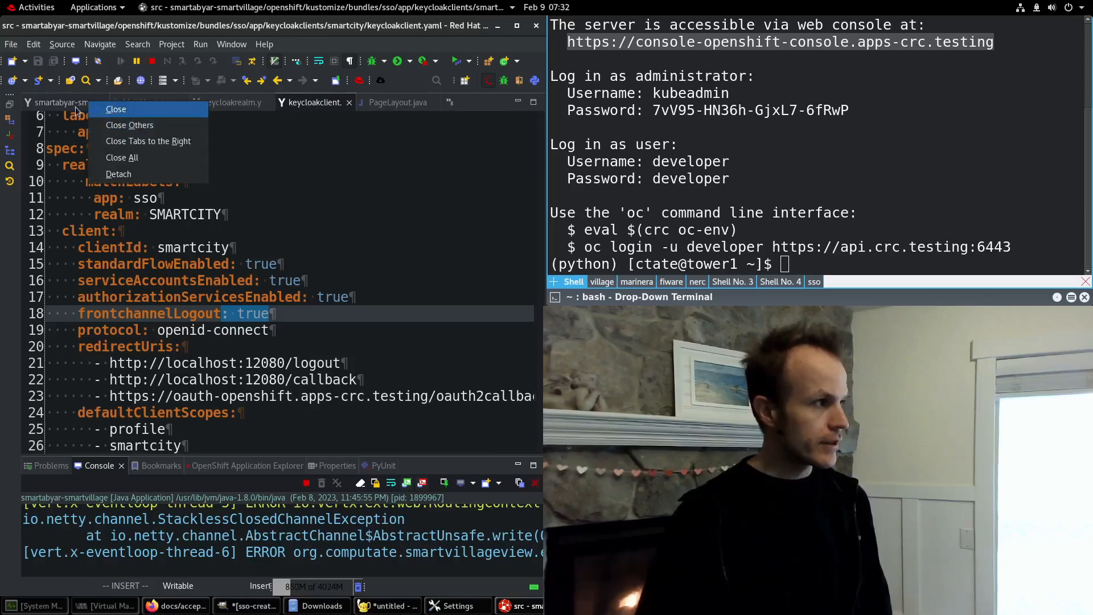
mouse_move(126, 129)
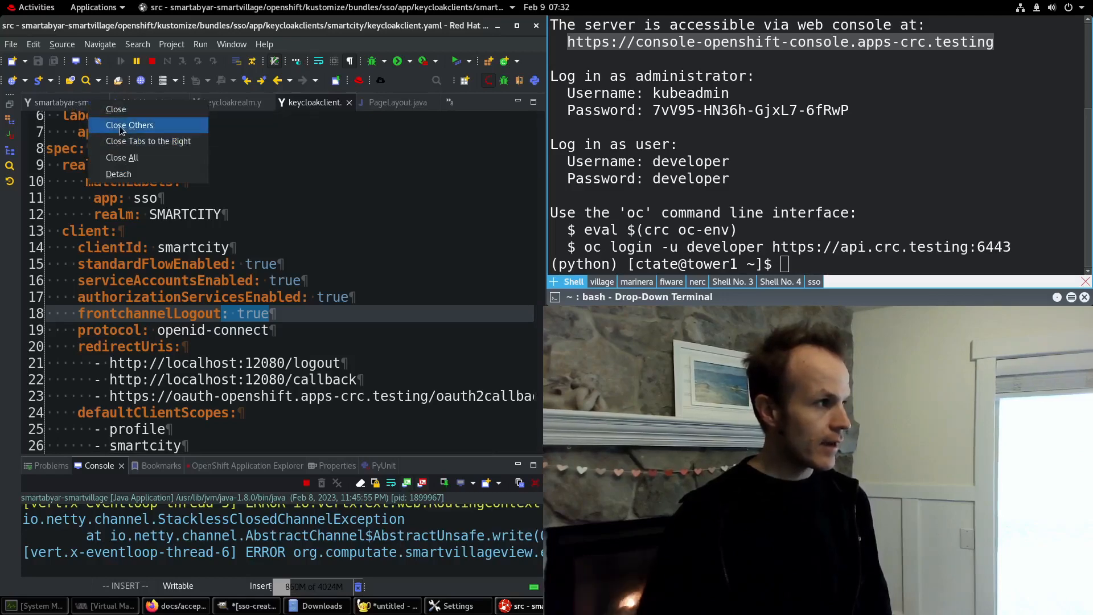
click(129, 125)
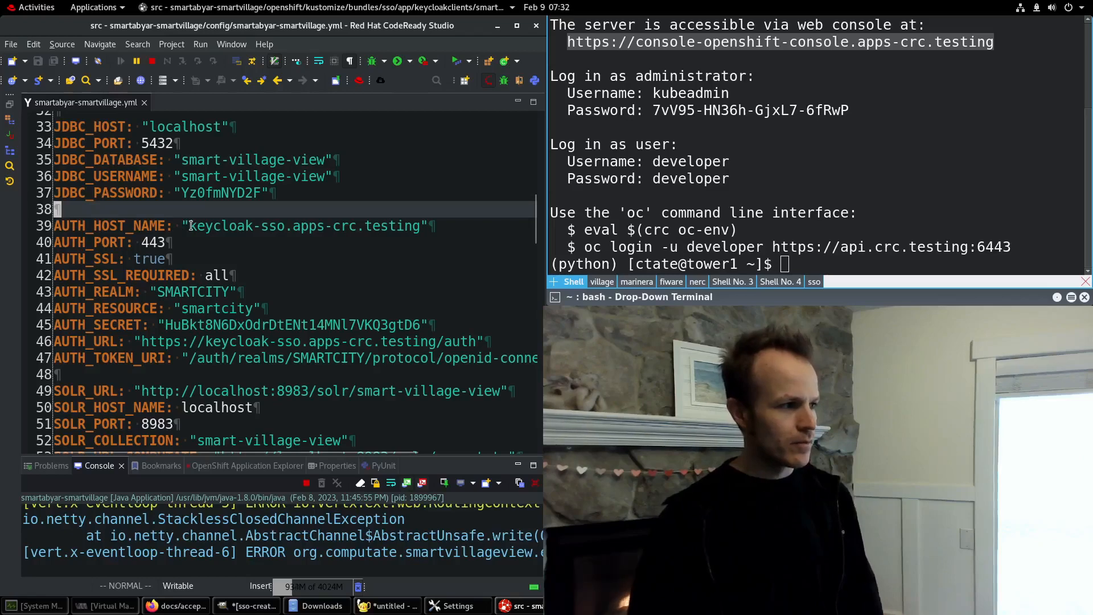
click(191, 226)
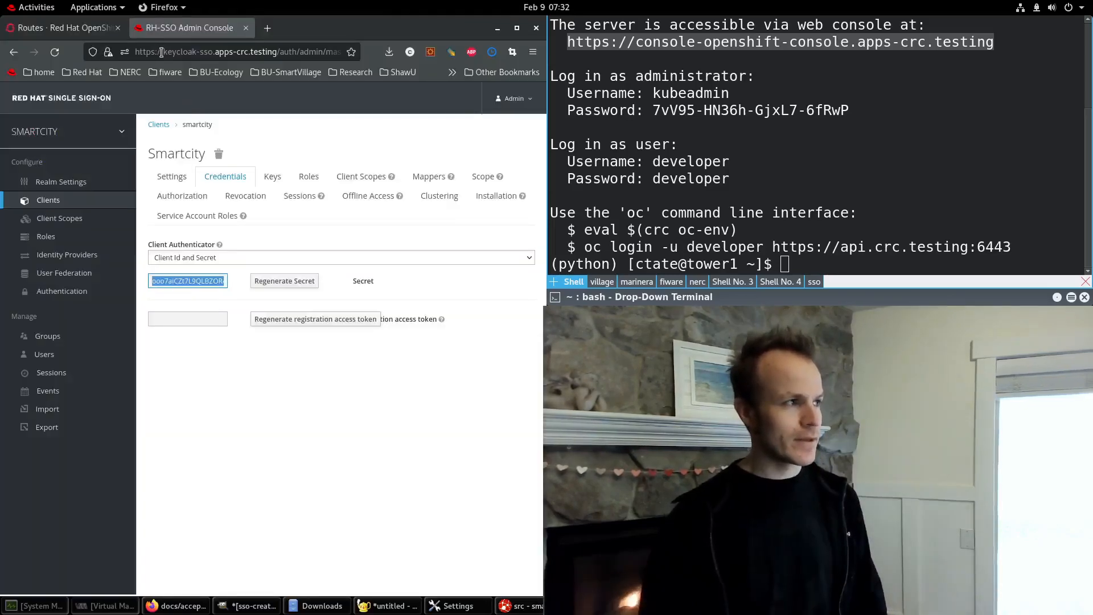
click(237, 52)
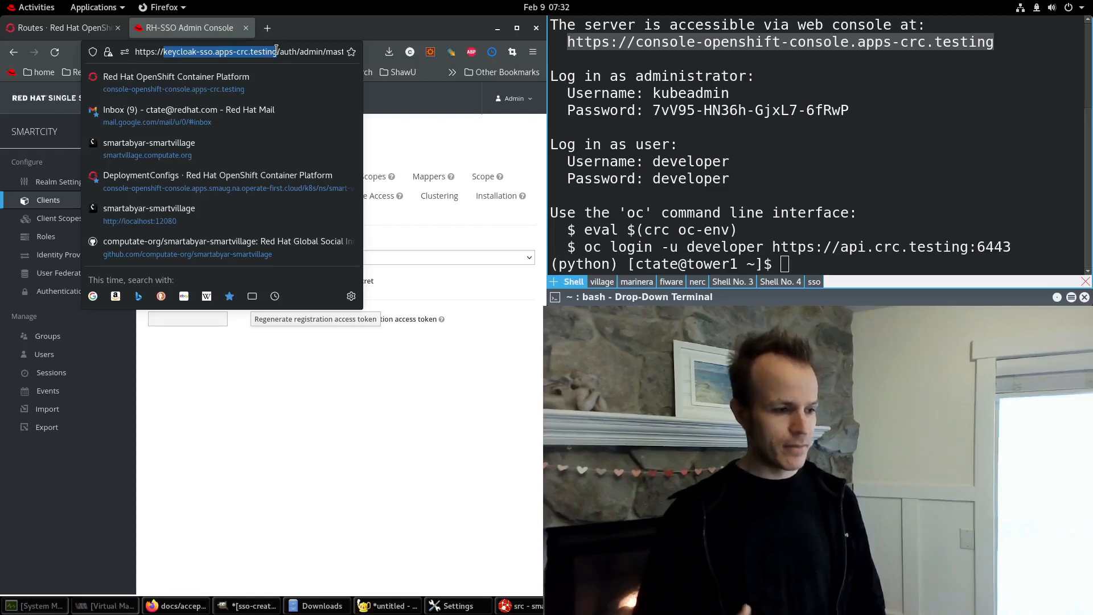
mouse_move(368, 76)
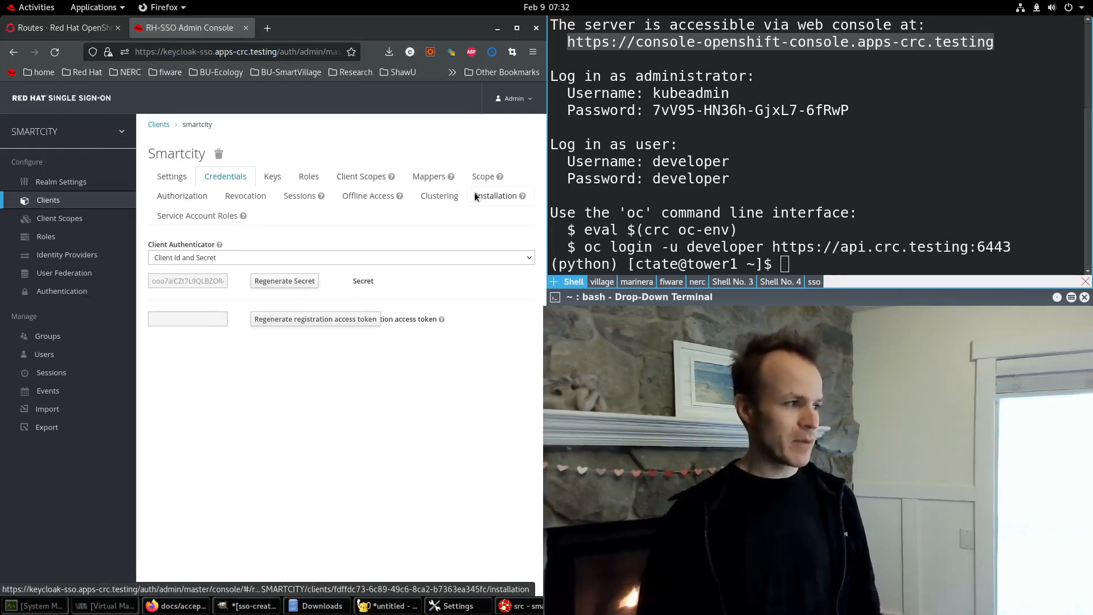
Step: Switch back to CodeReady Studio to edit smartbyar-smartvillage.yml
click(519, 606)
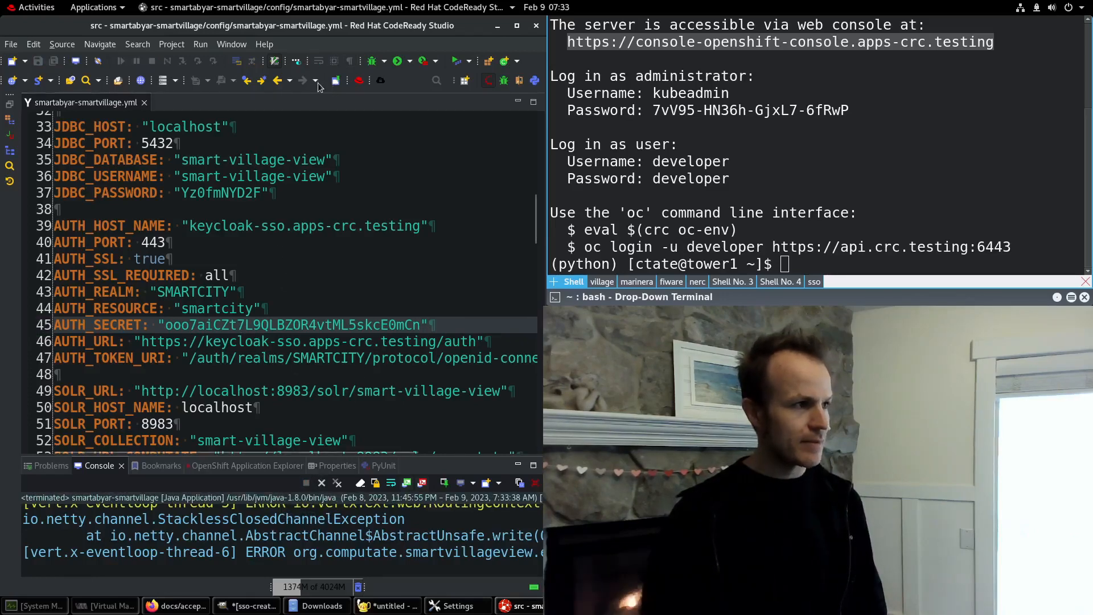
Step: Show the Run dropdown's saved launch configurations, led by smartbyar-smartvillage
click(398, 61)
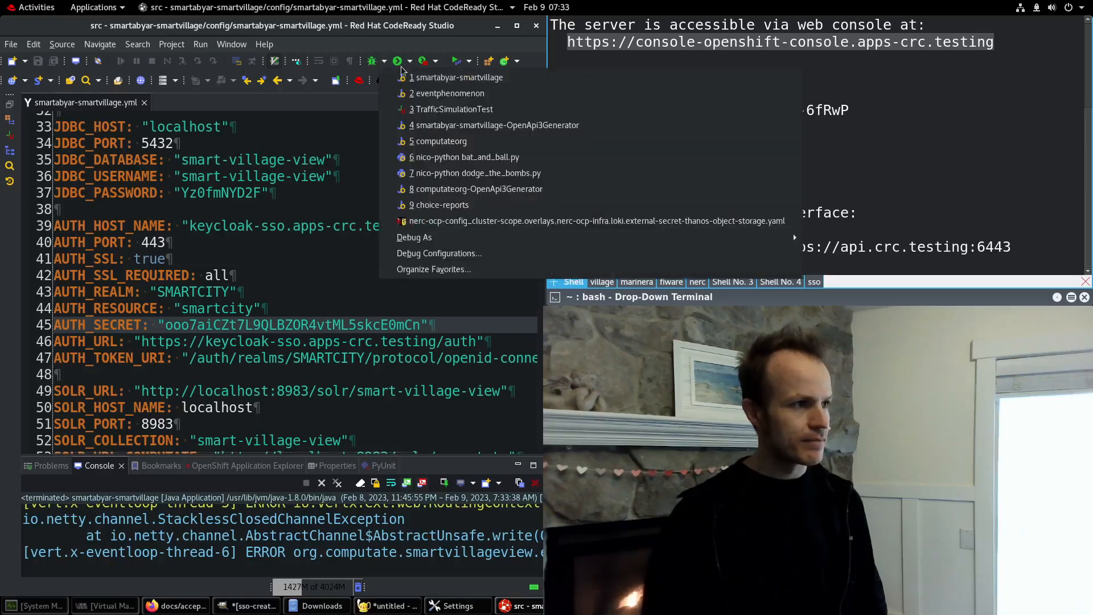
mouse_move(458, 77)
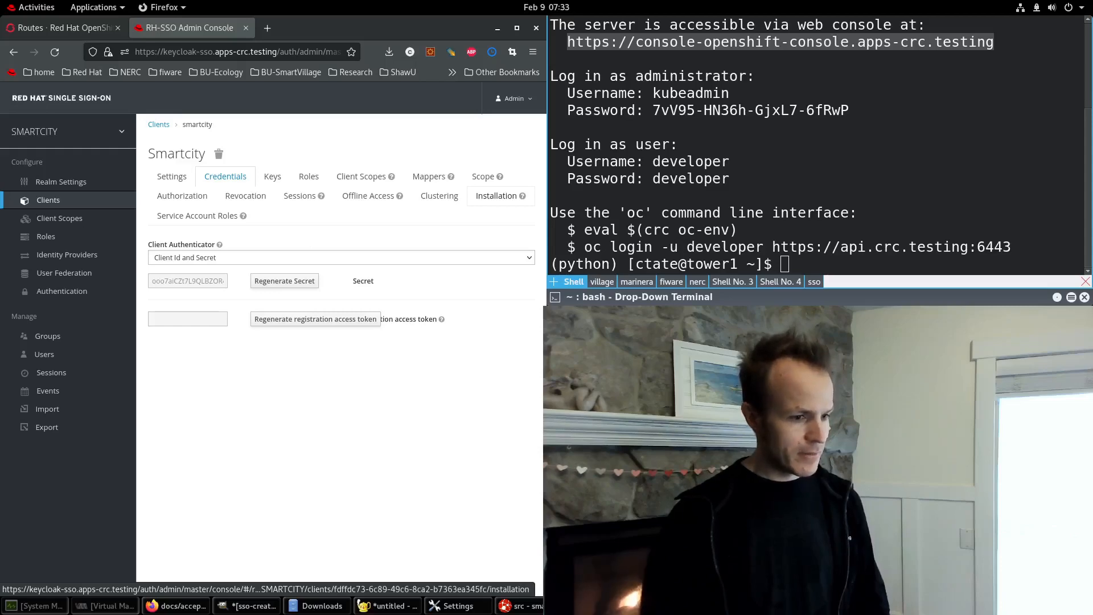
mouse_move(264, 403)
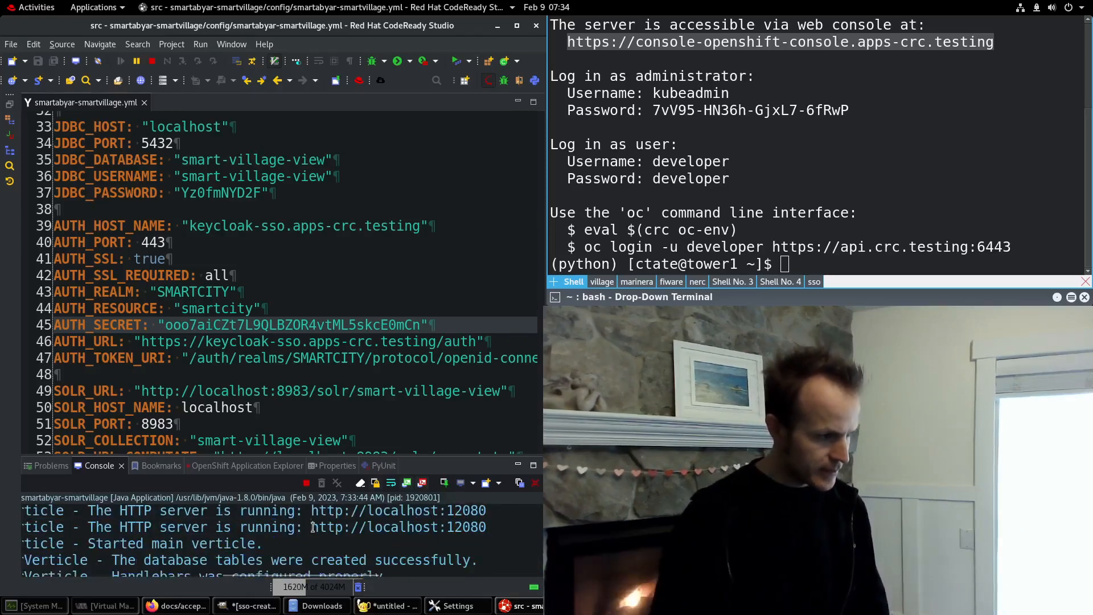
Step: Go to localhost:12080 in a new Firefox tab
double_click(398, 527)
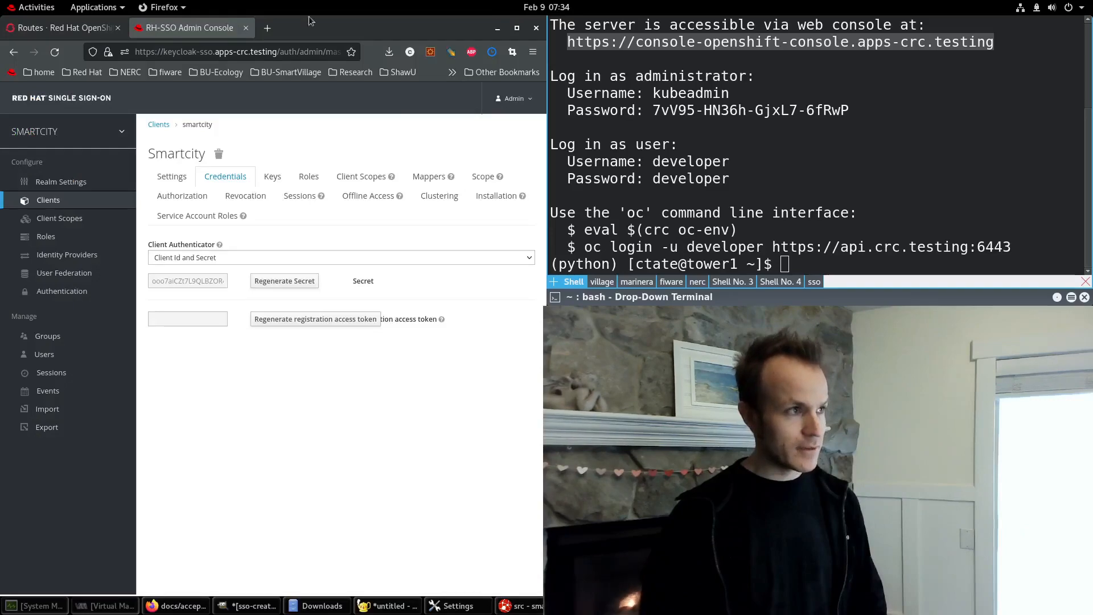
click(268, 28)
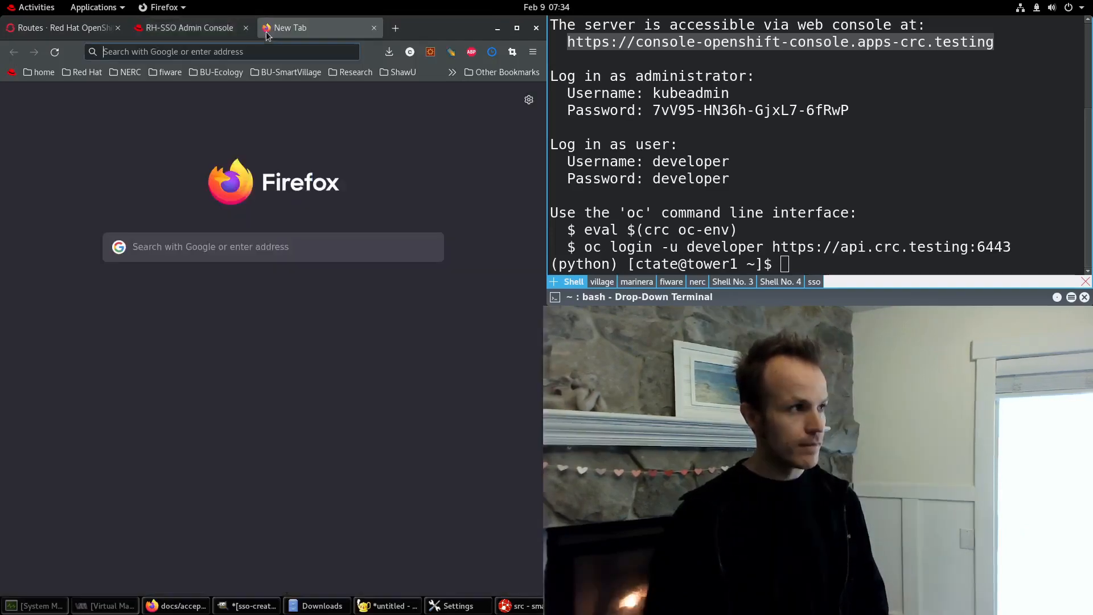
text(localhost:12080)
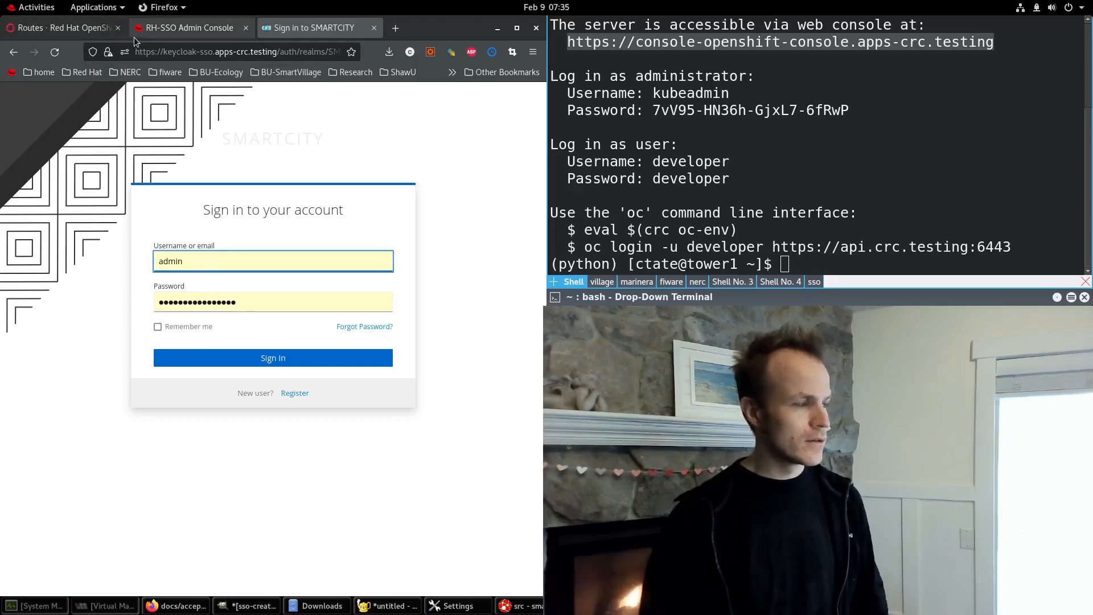
Step: In the admin console tab, go to SMARTCITY Users and delete user test
click(189, 27)
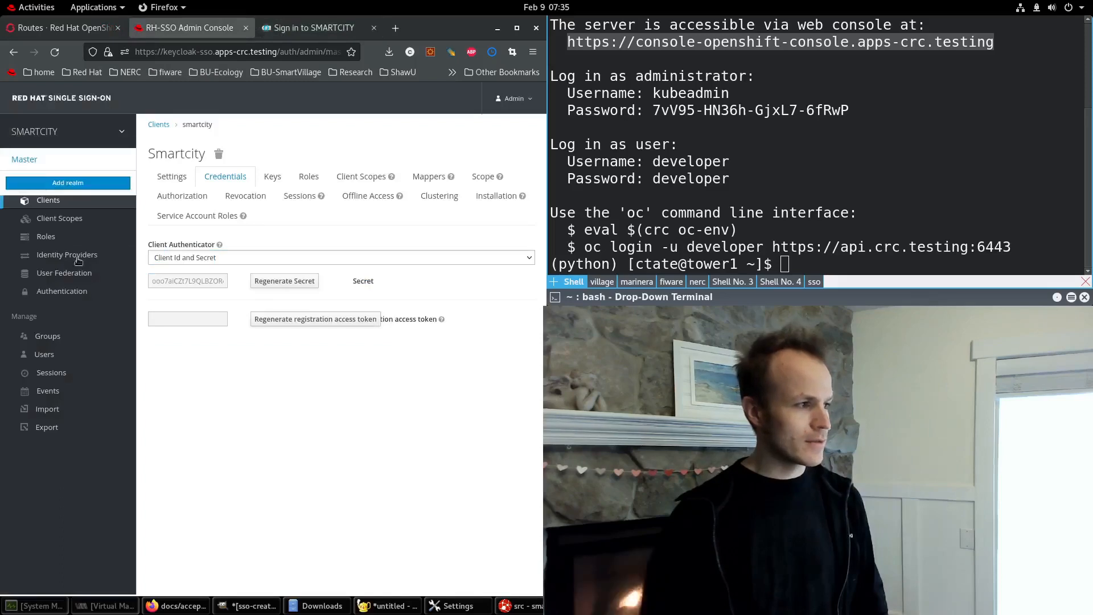
click(44, 354)
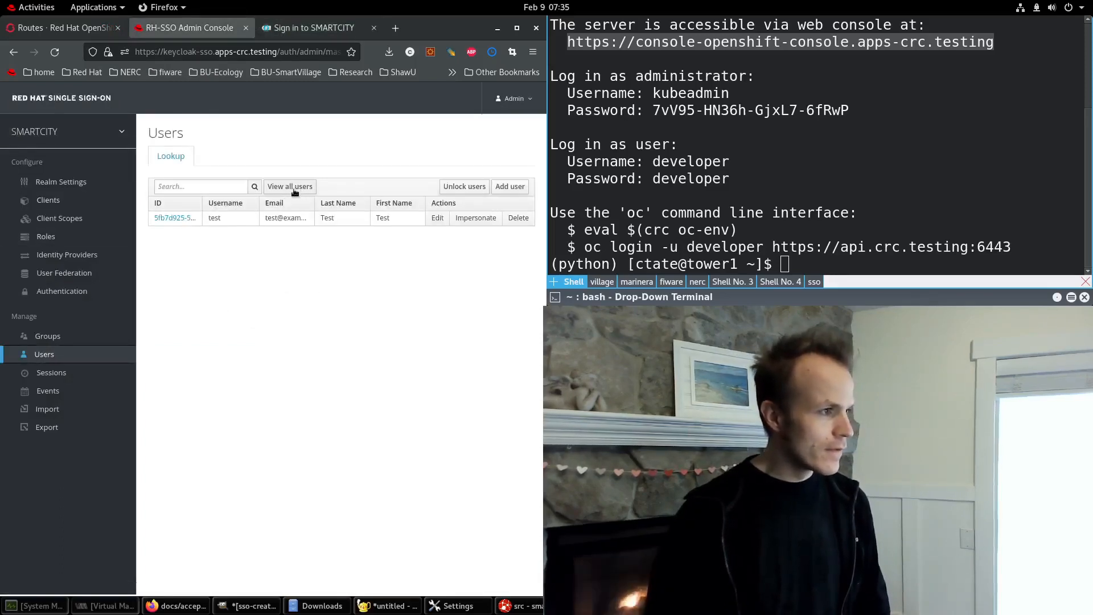
click(518, 218)
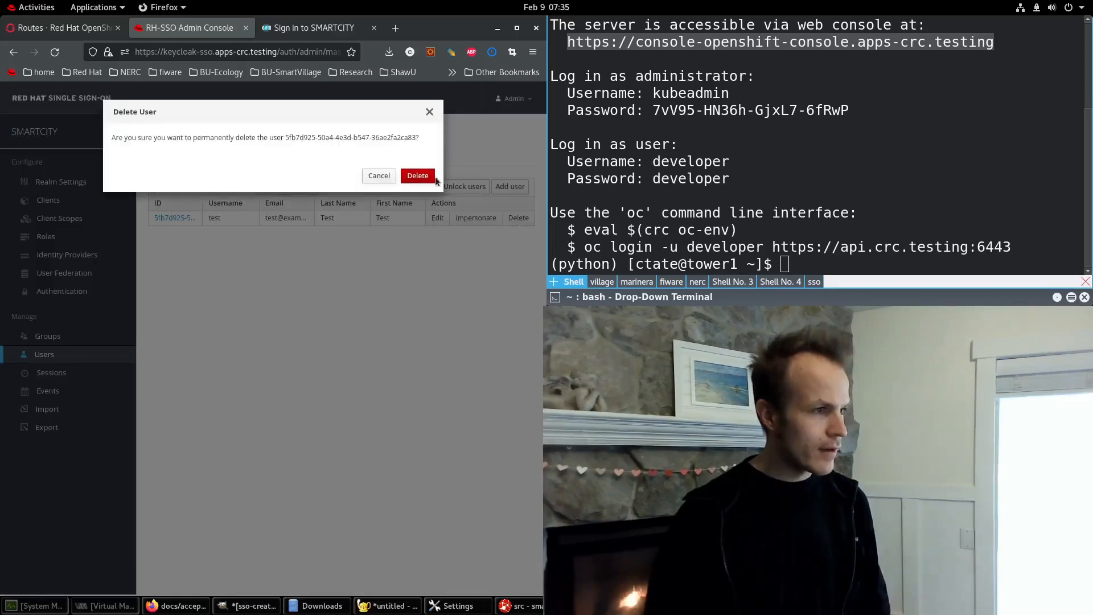
click(417, 174)
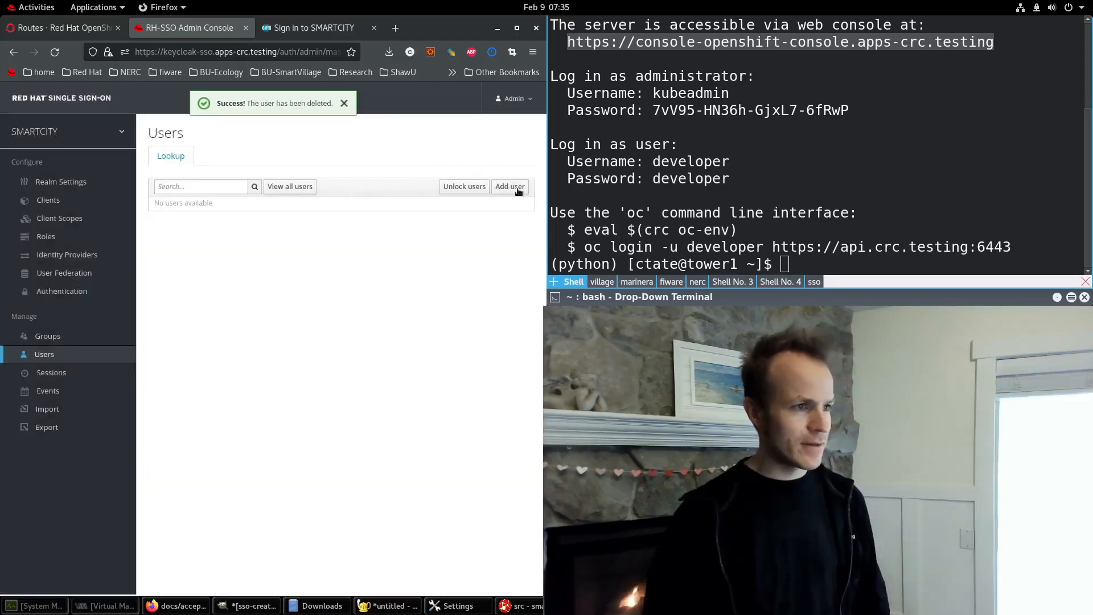
click(509, 186)
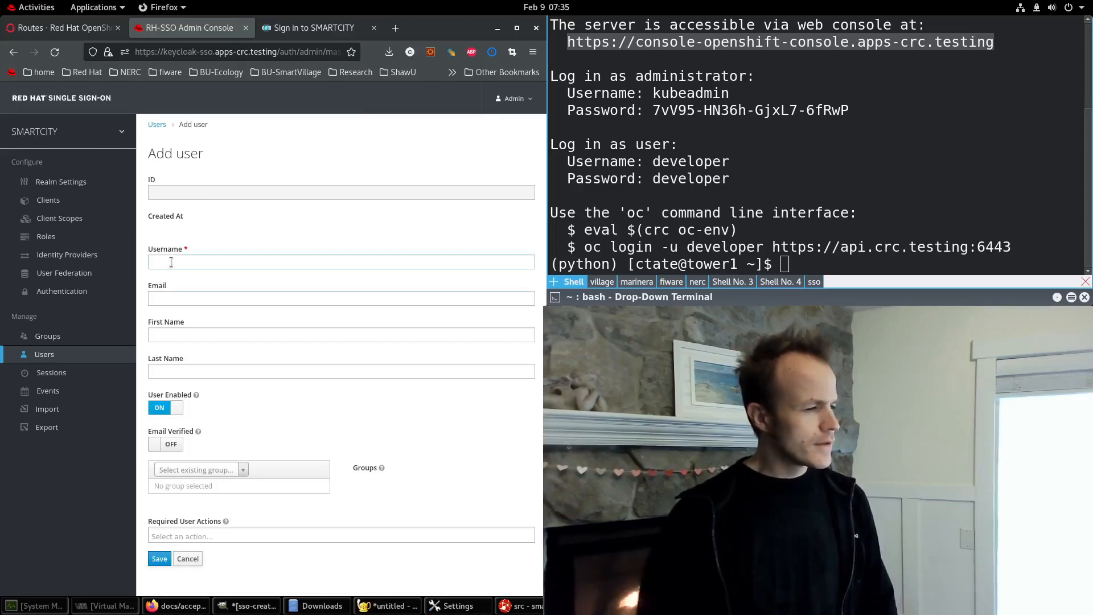
click(341, 261)
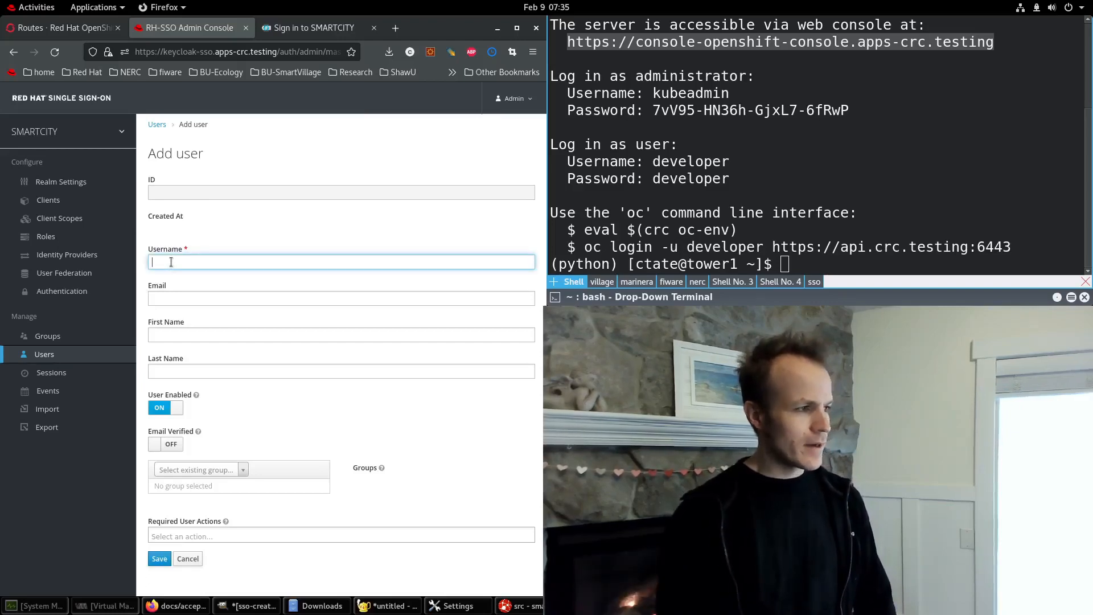
text(test)
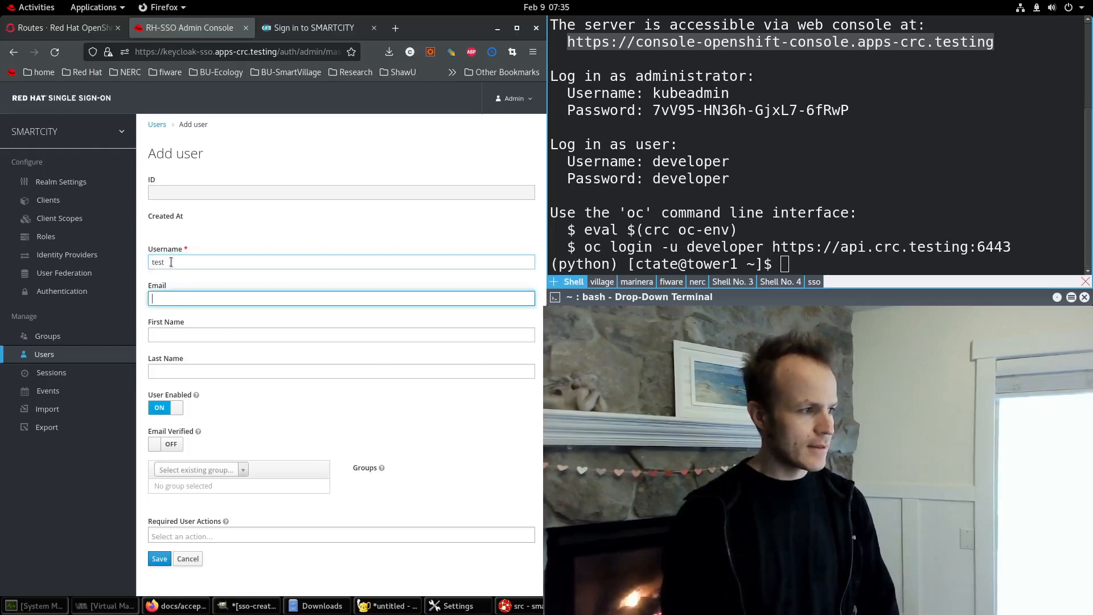
text(test@example.com)
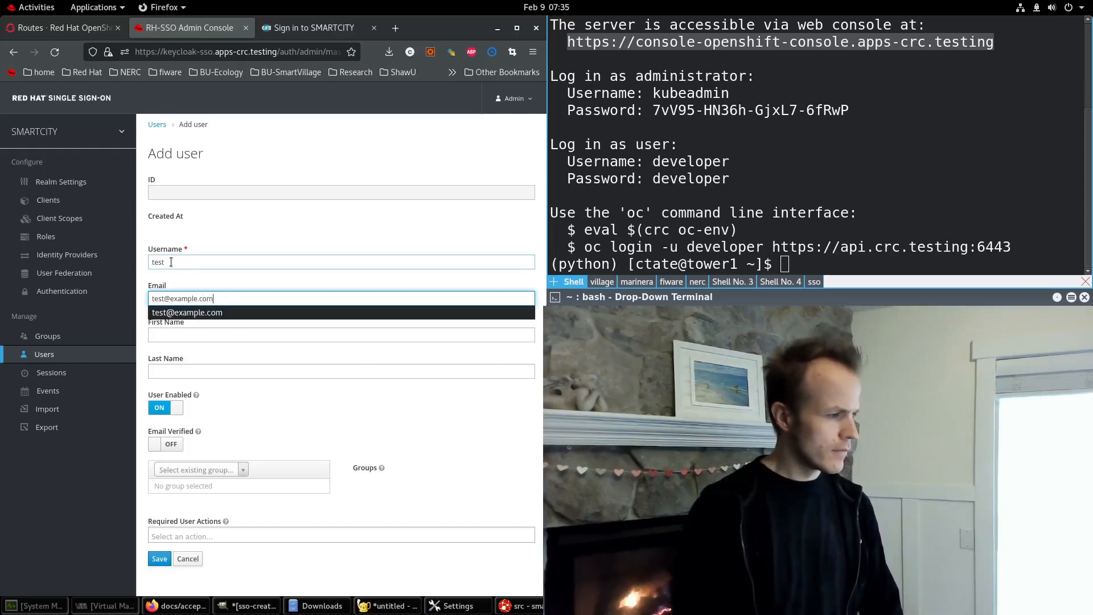
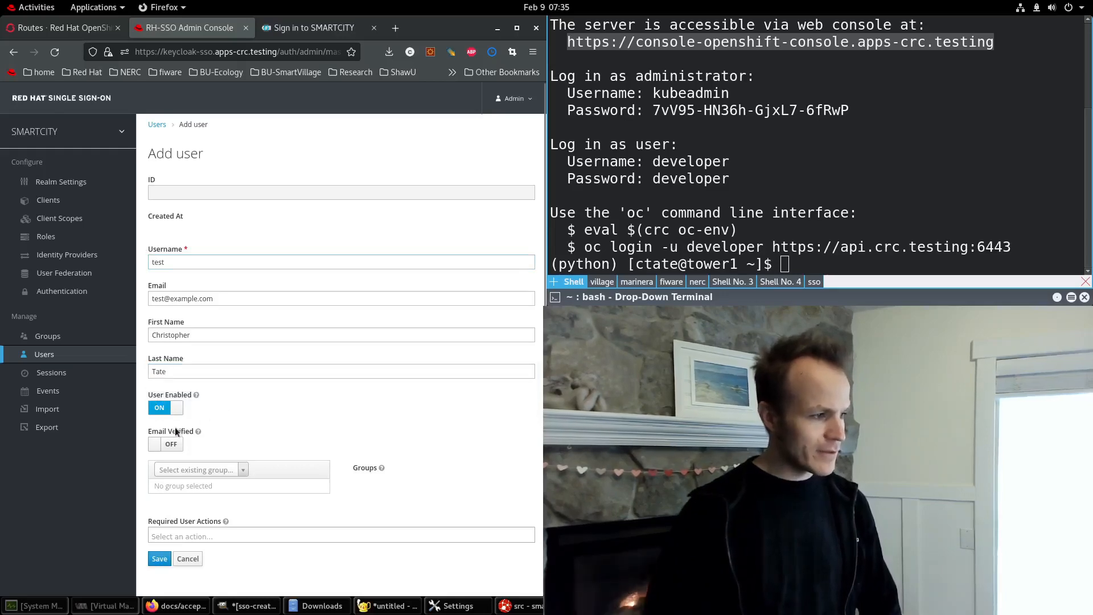
click(165, 444)
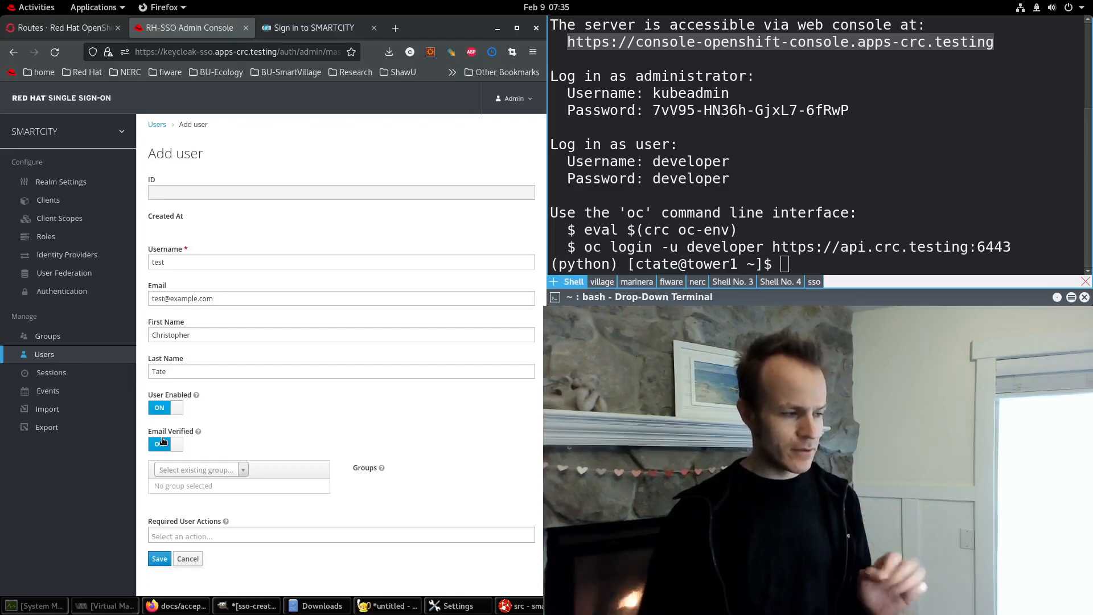
click(165, 444)
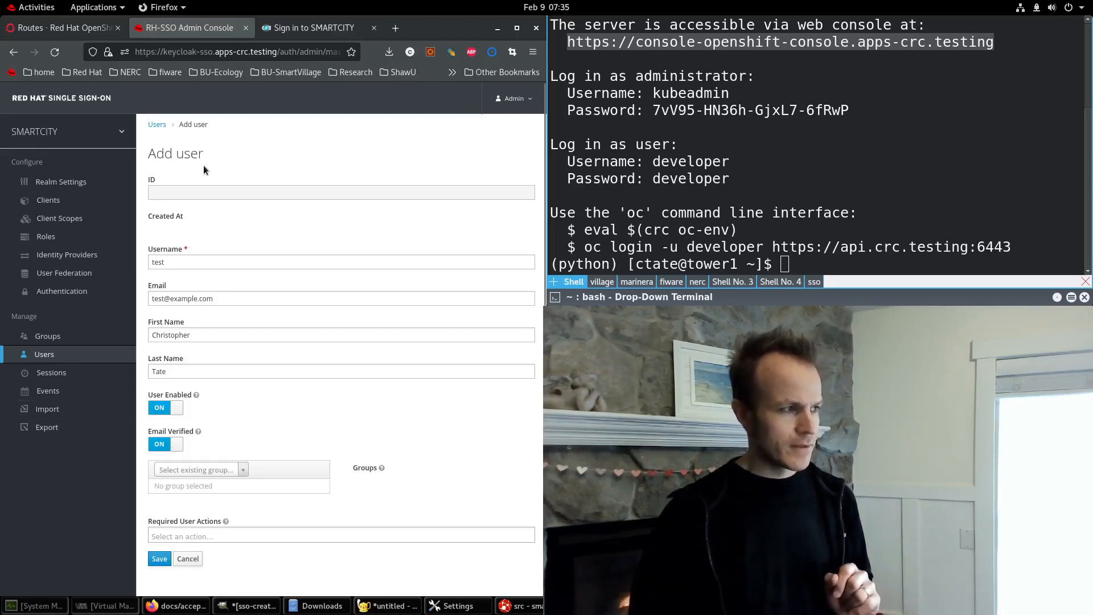
mouse_move(118, 273)
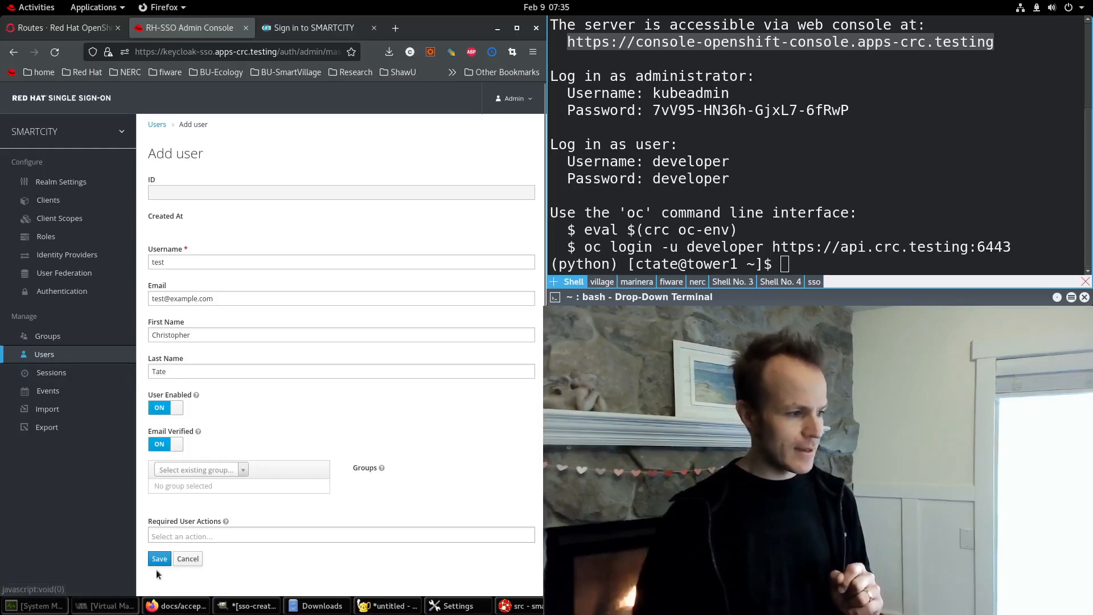
click(159, 559)
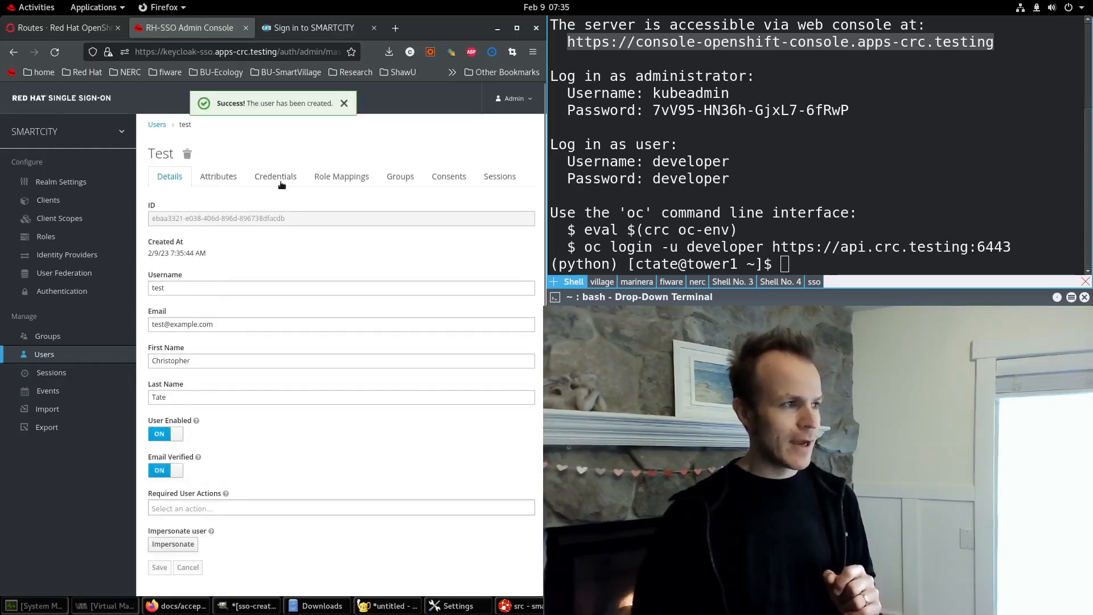
Step: Set a non-temporary password for test, then view its empty Sessions list
click(275, 176)
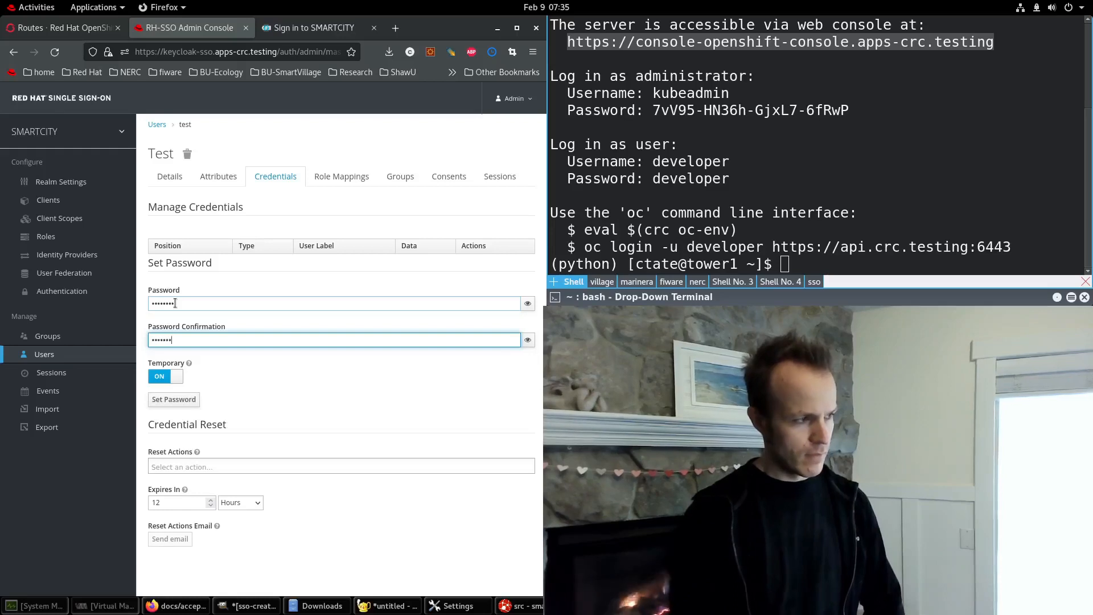
click(165, 375)
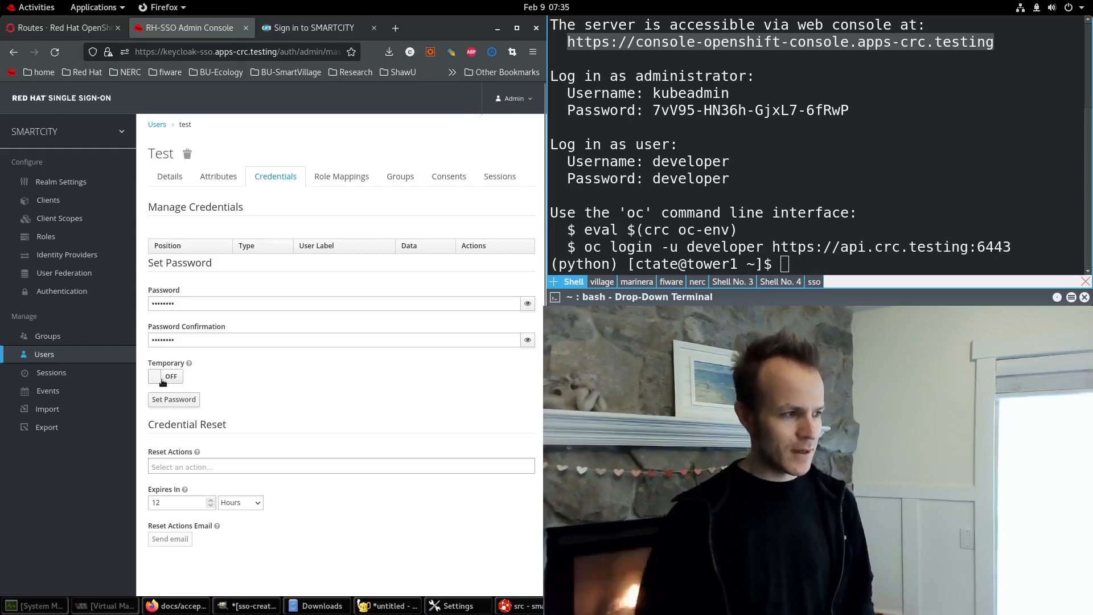
click(174, 399)
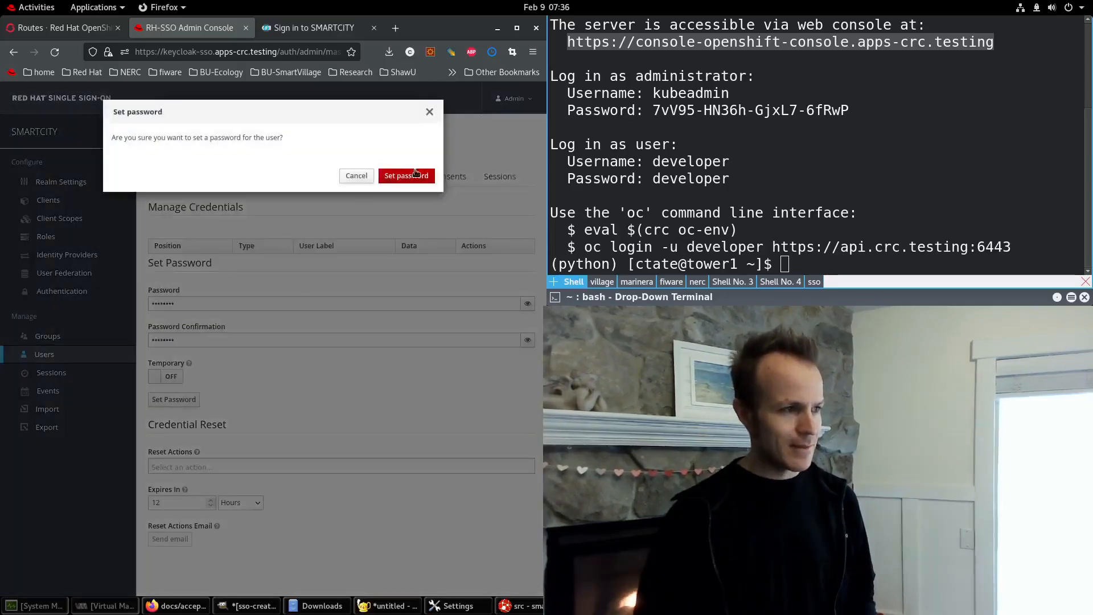
click(407, 176)
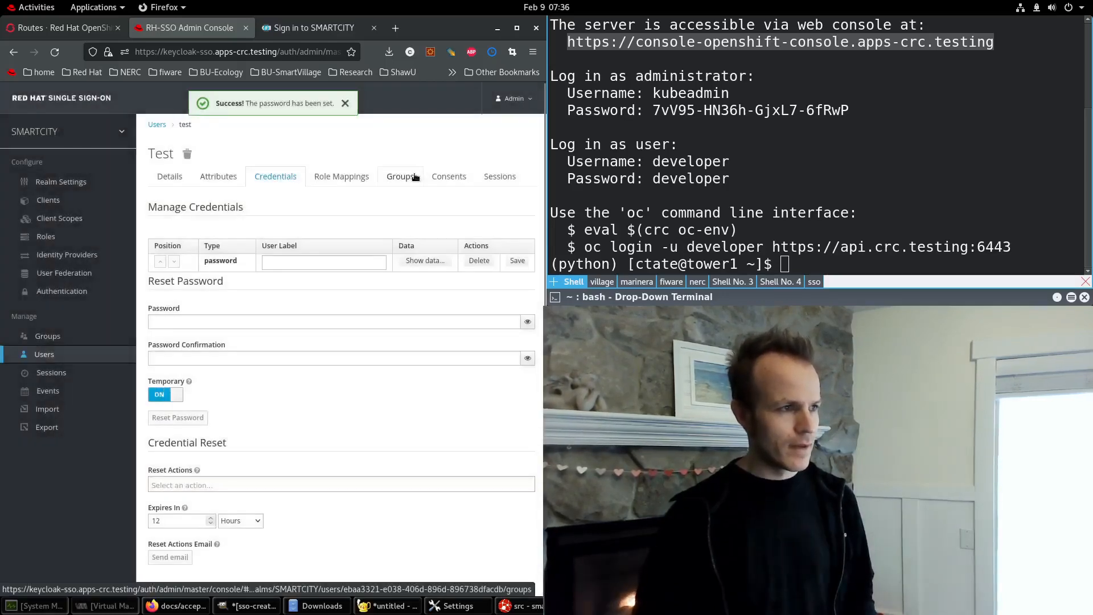
click(499, 176)
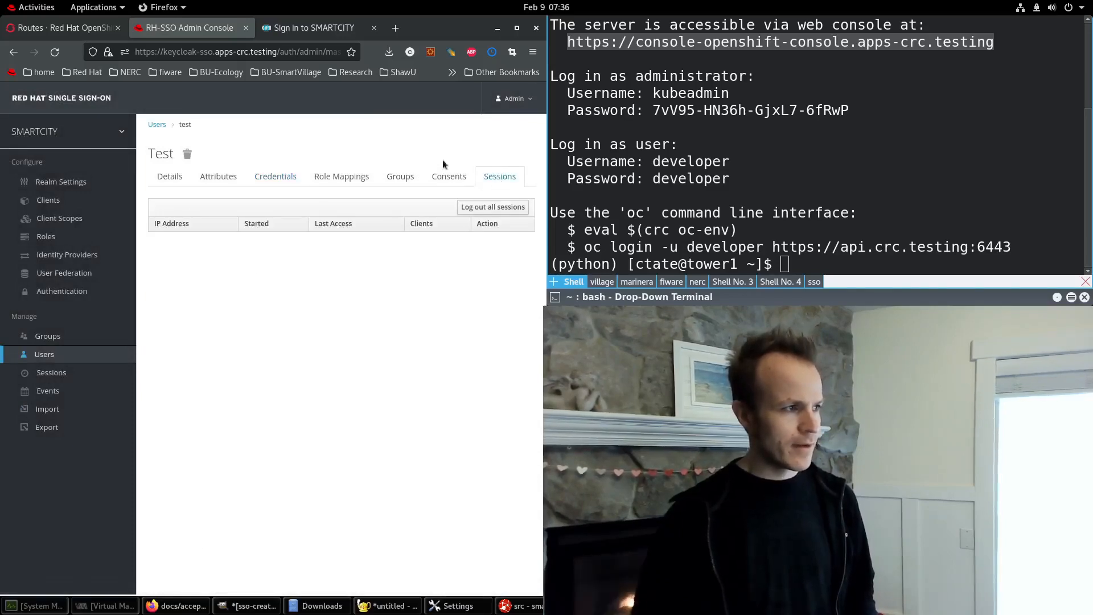
mouse_move(305, 116)
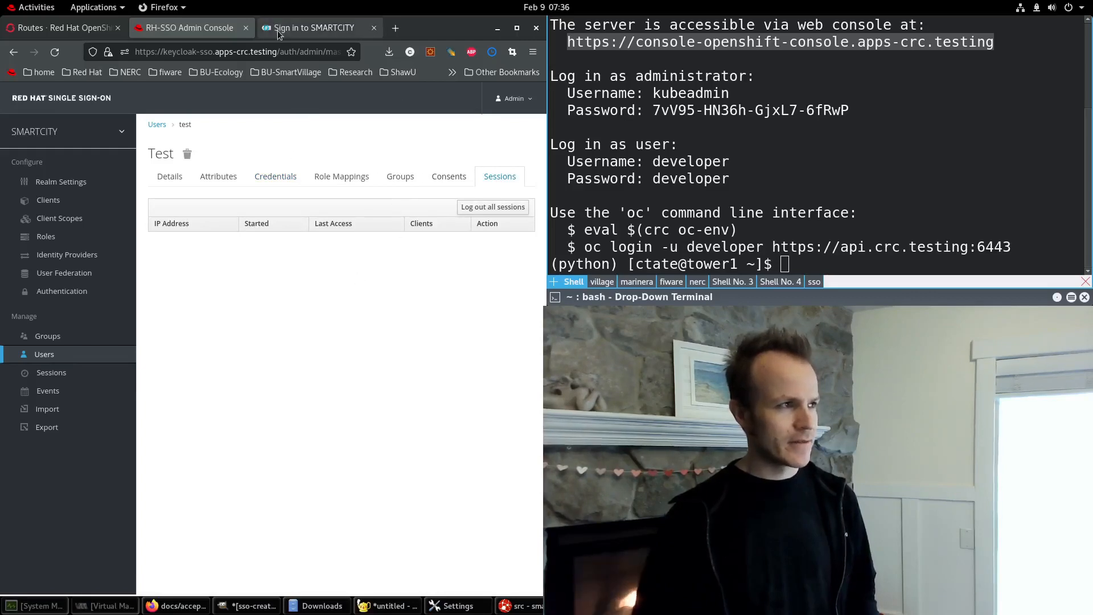
Step: On the SMARTCITY sign-in tab, replace the admin username with test
click(319, 28)
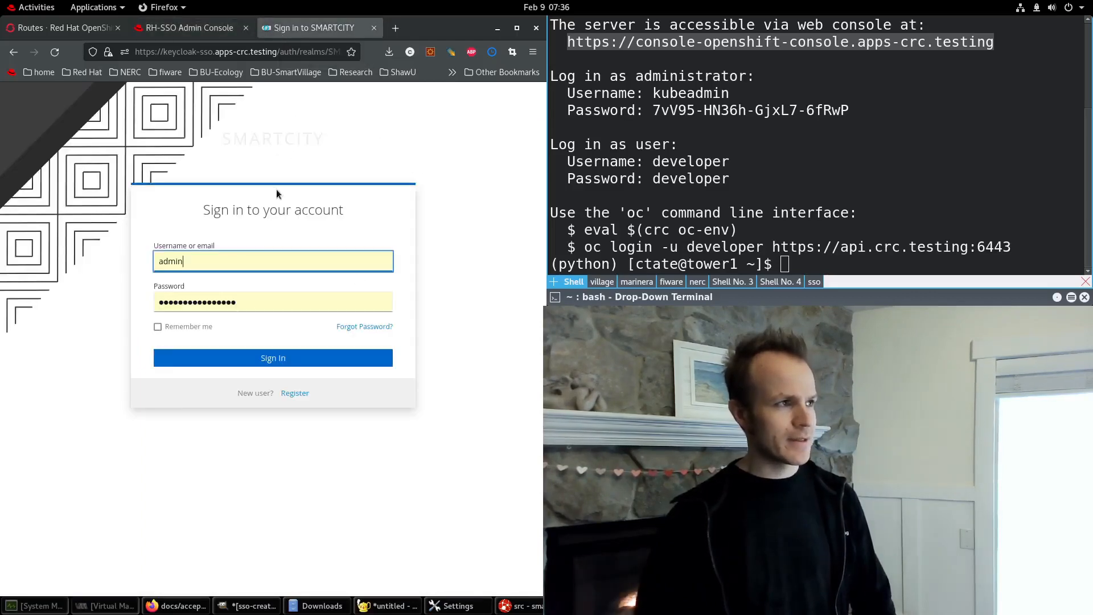
click(273, 260)
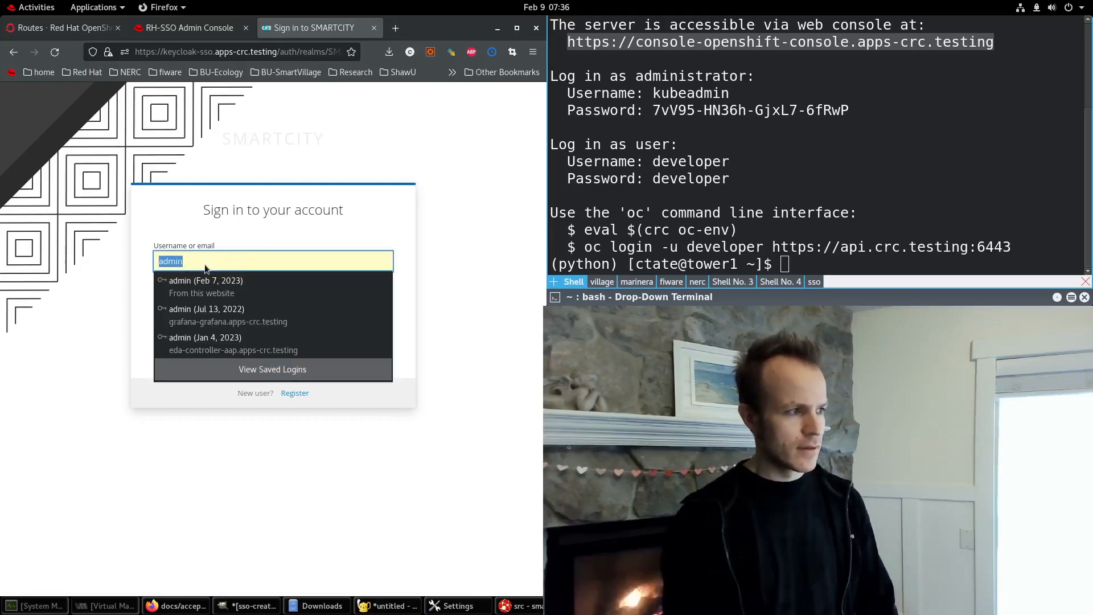
text(test)
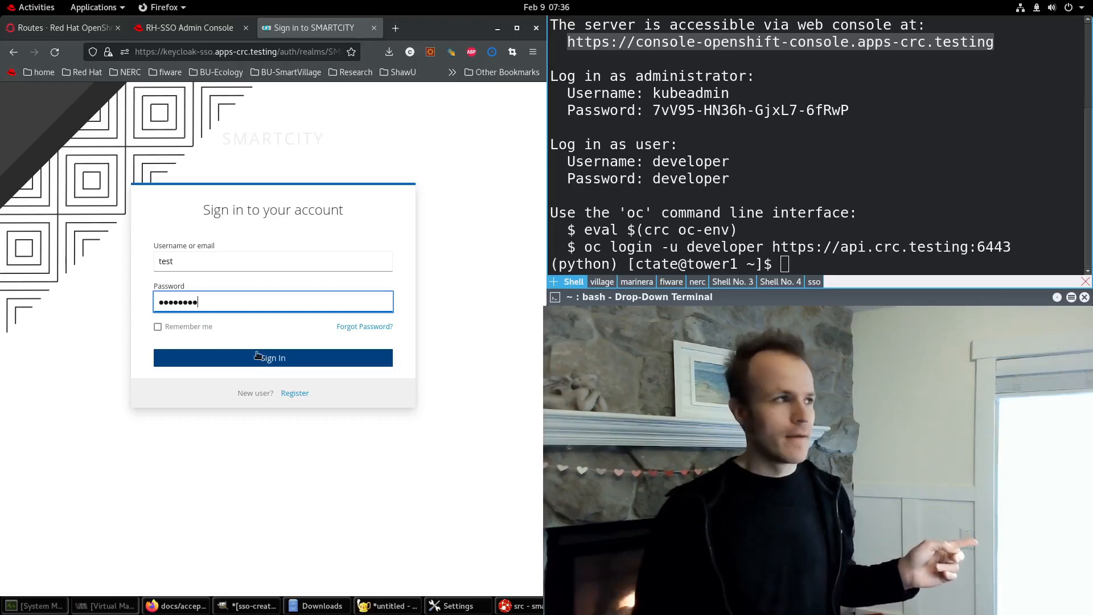
click(189, 27)
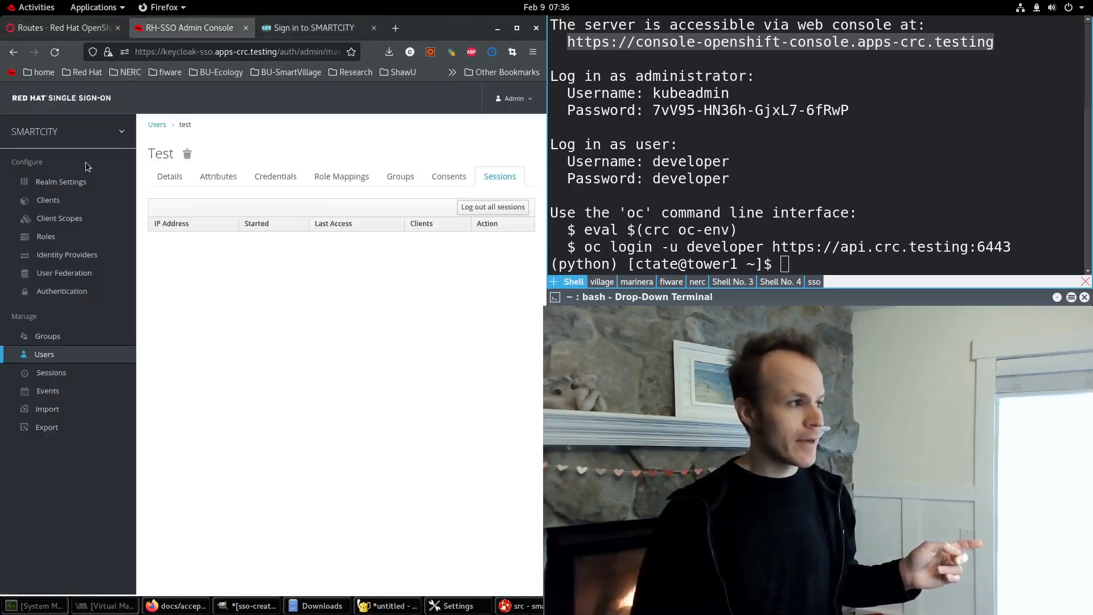
click(48, 200)
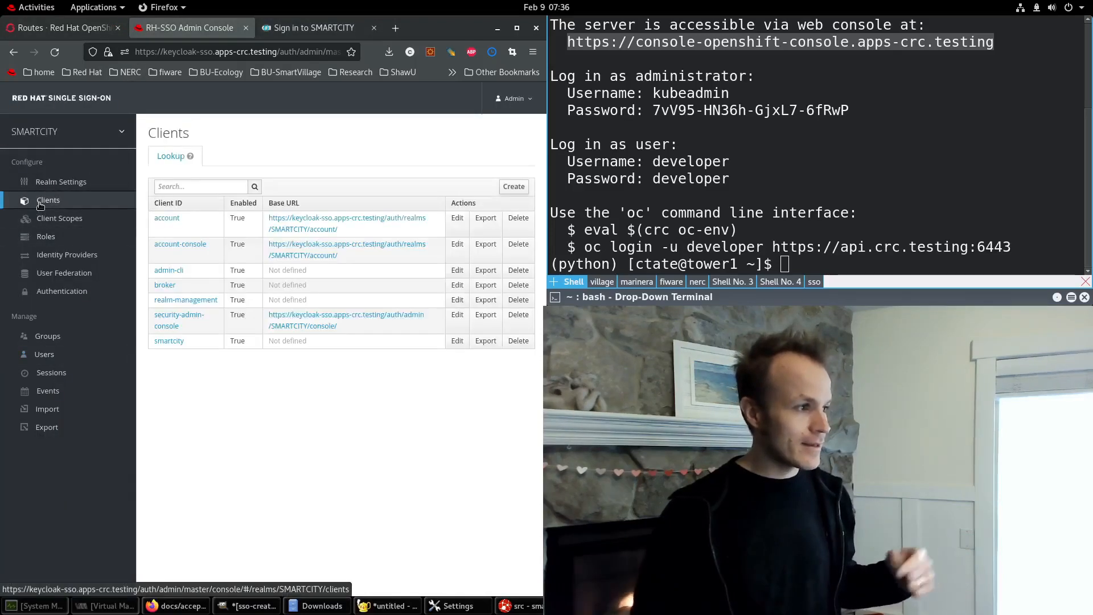
click(168, 341)
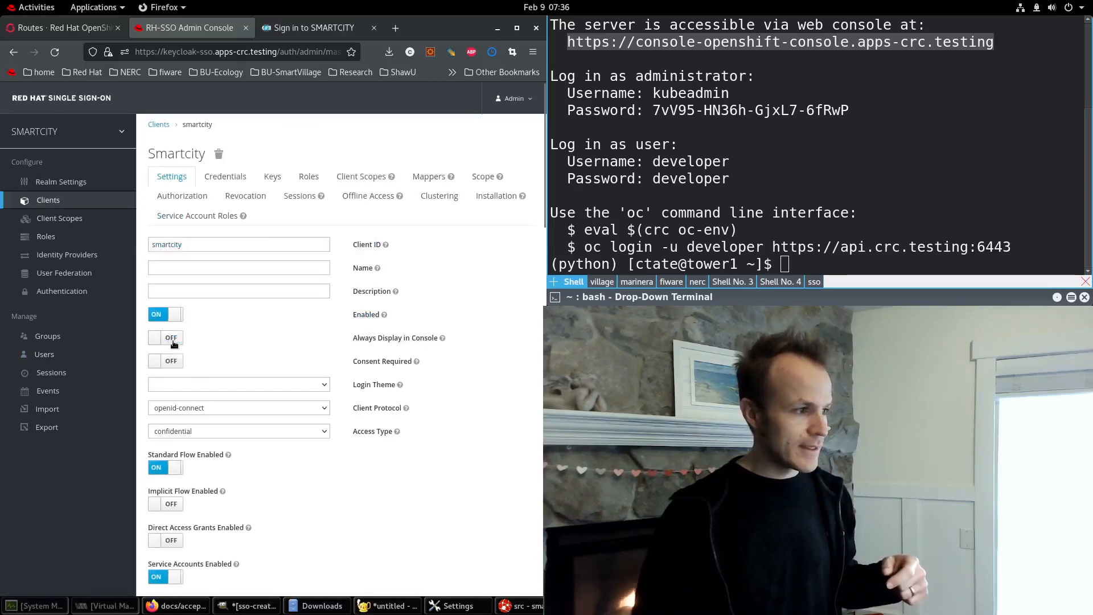
scroll(down, 3)
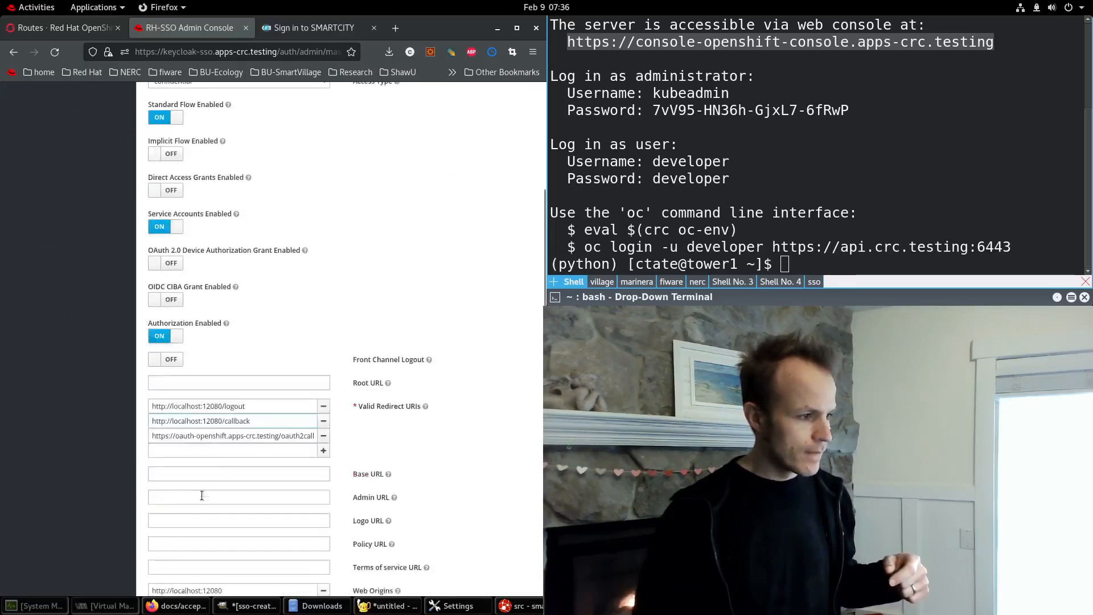
scroll(down, 3)
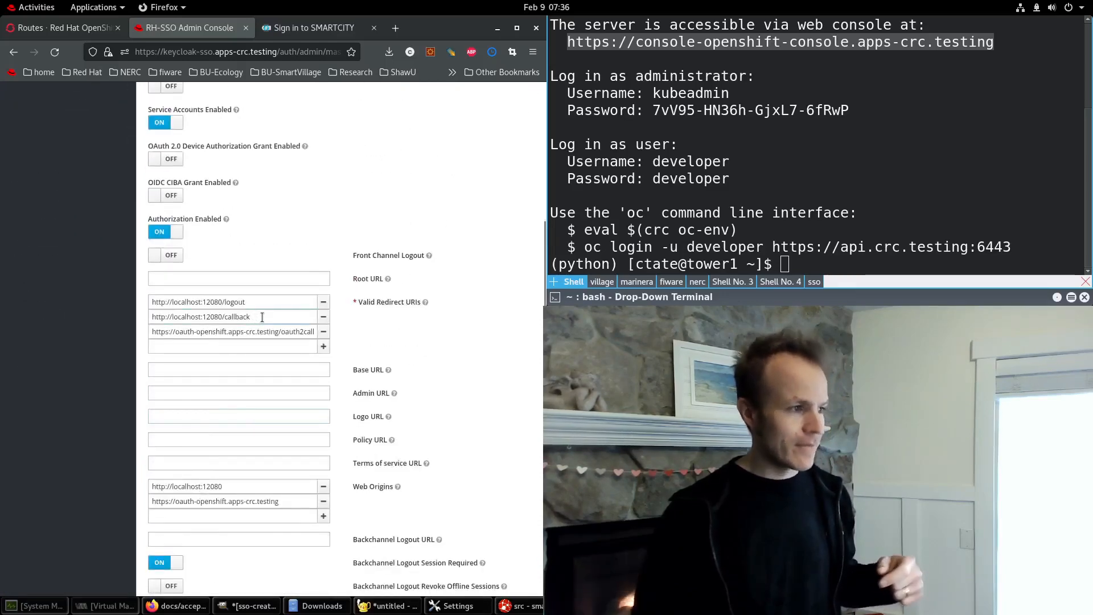
click(233, 316)
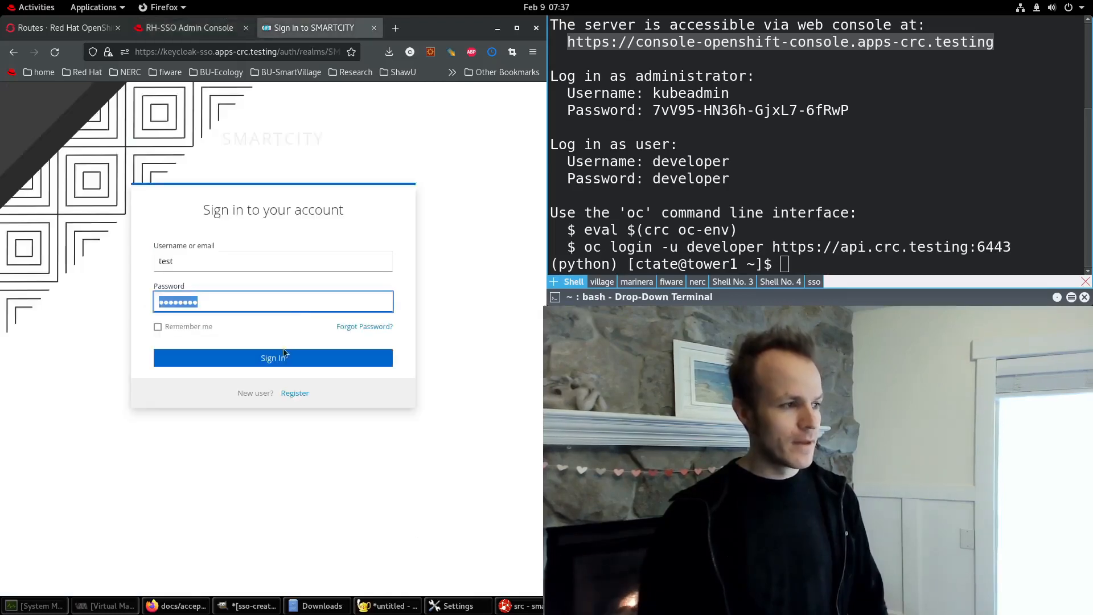
Step: Sign in as test, then open the person steps page, which returns 401 requiring SiteAdmin
click(273, 357)
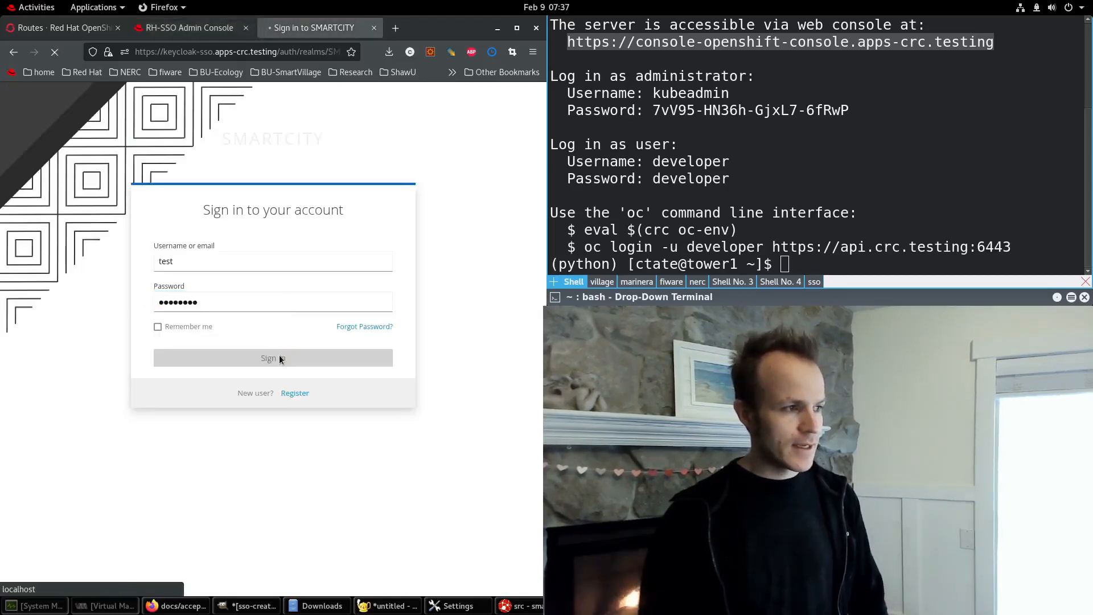
click(272, 358)
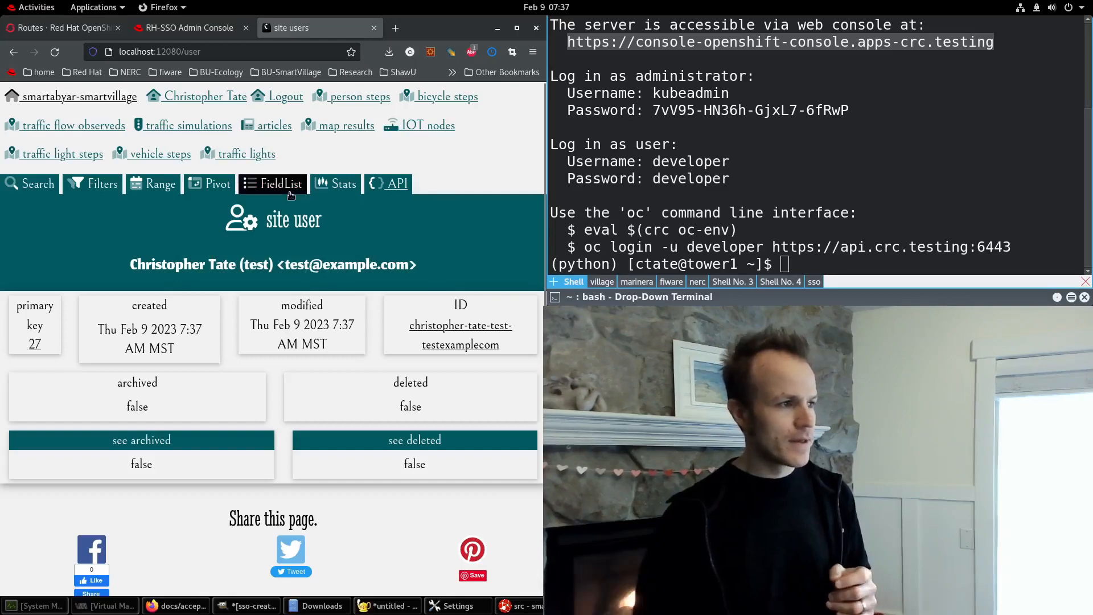
mouse_move(280, 183)
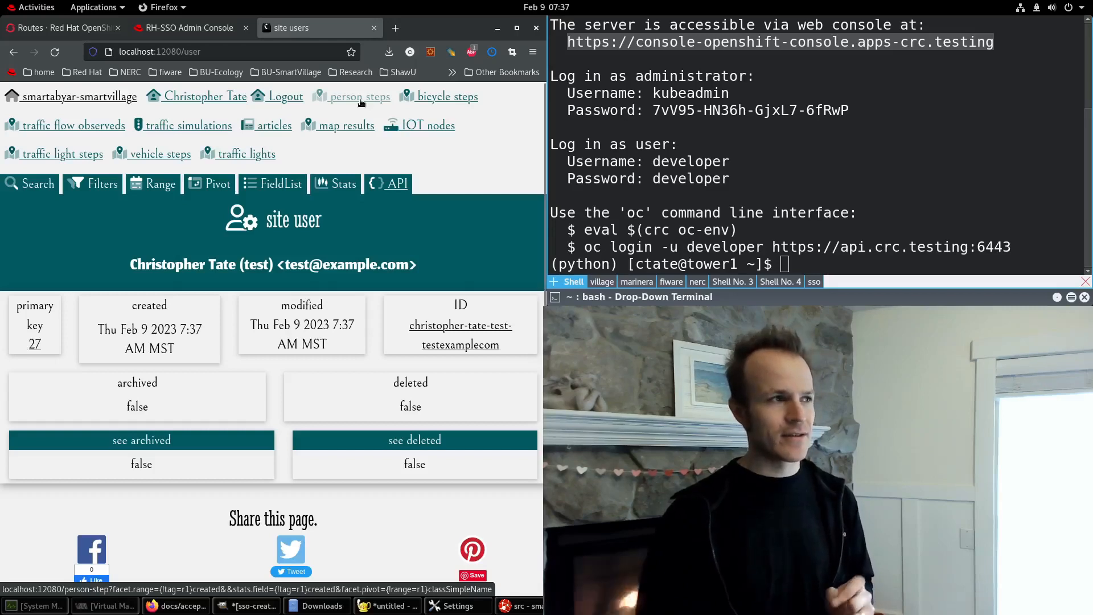
click(360, 97)
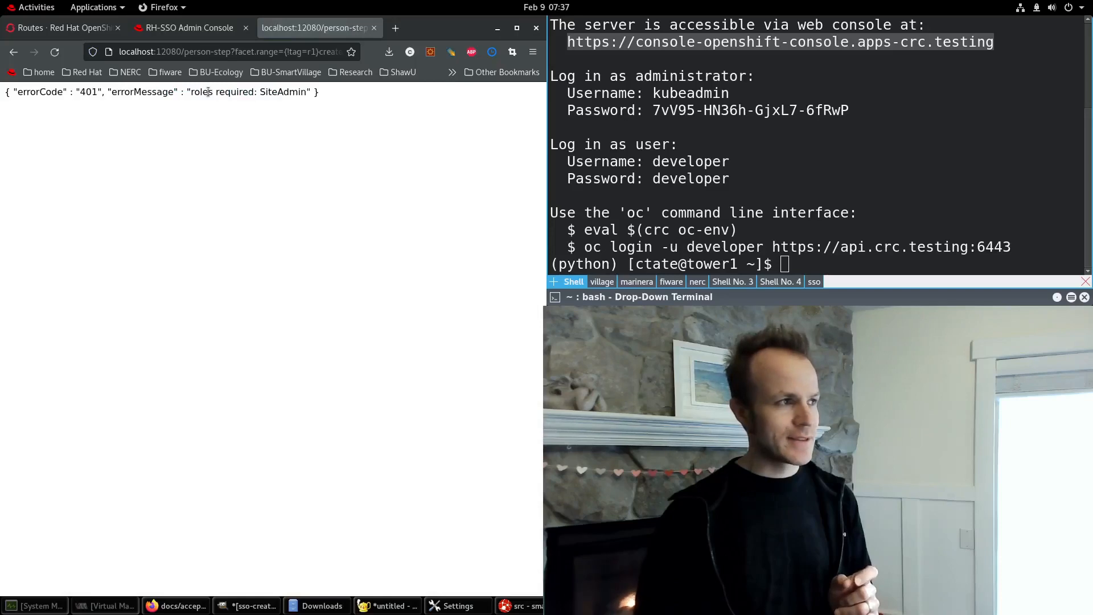